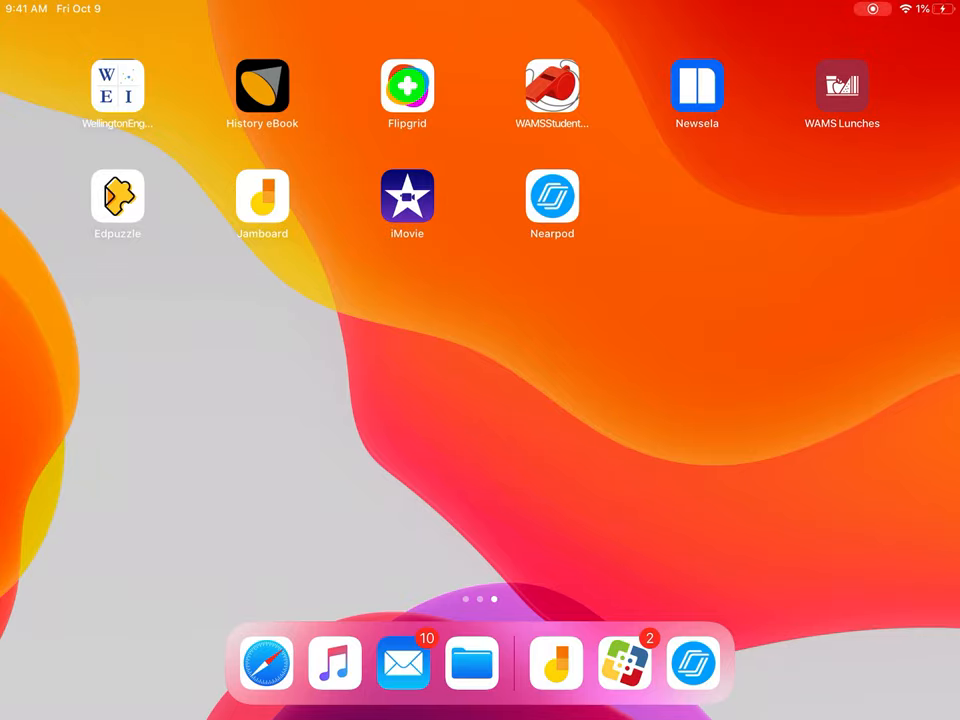
Launch Jamboard from the iPad Home Screen so a blank jam opens
{"action": "left_click", "coordinate": [262, 196]}
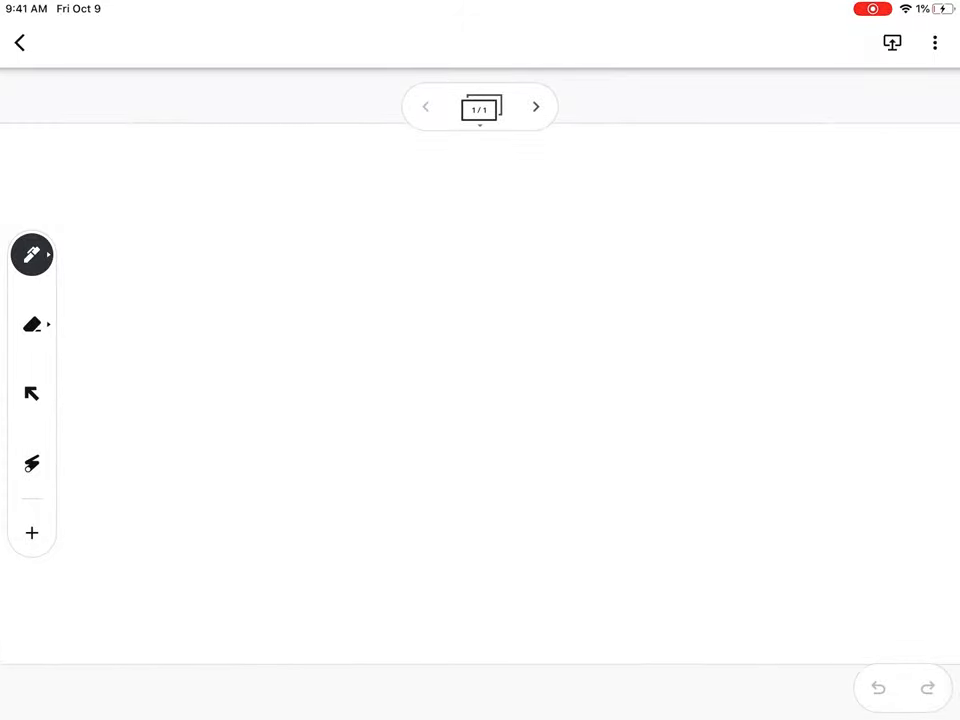
Draw wavy sample strokes across the frame, each with a different pen type
{"action": "left_click", "coordinate": [32, 254]}
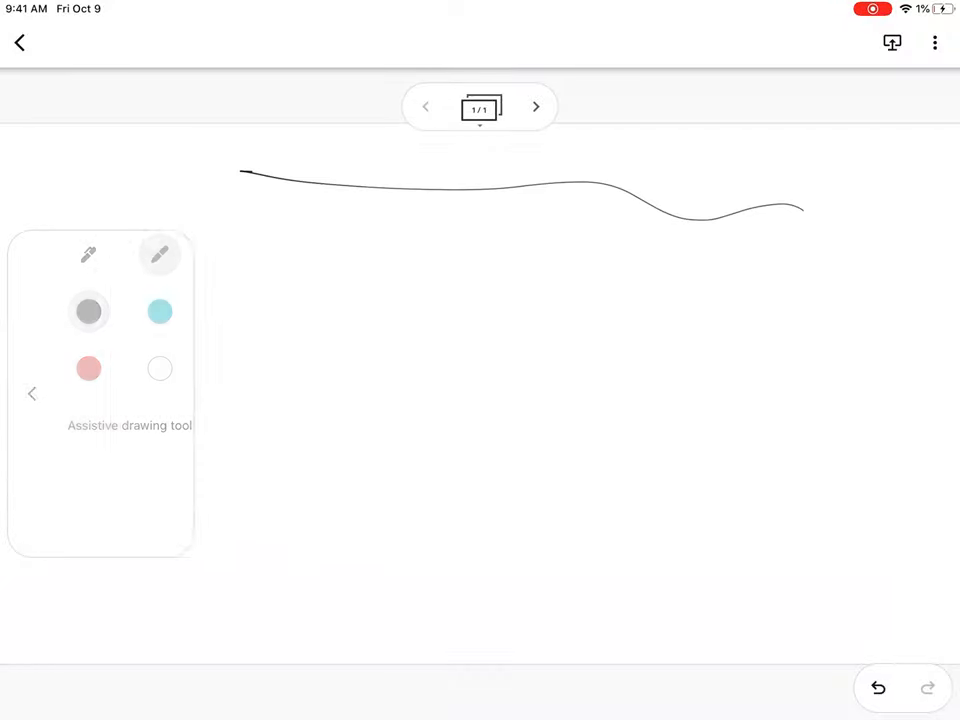
{"action": "left_click_drag", "start_coordinate": [240, 238], "coordinate": [810, 283]}
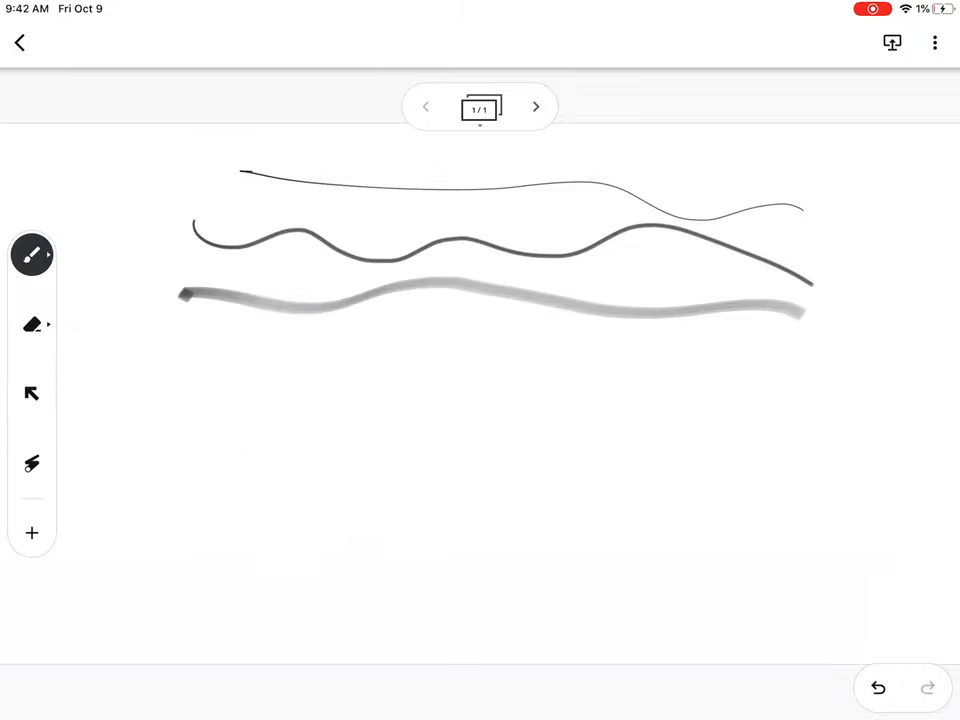
{"action": "left_click_drag", "start_coordinate": [155, 325], "coordinate": [860, 370]}
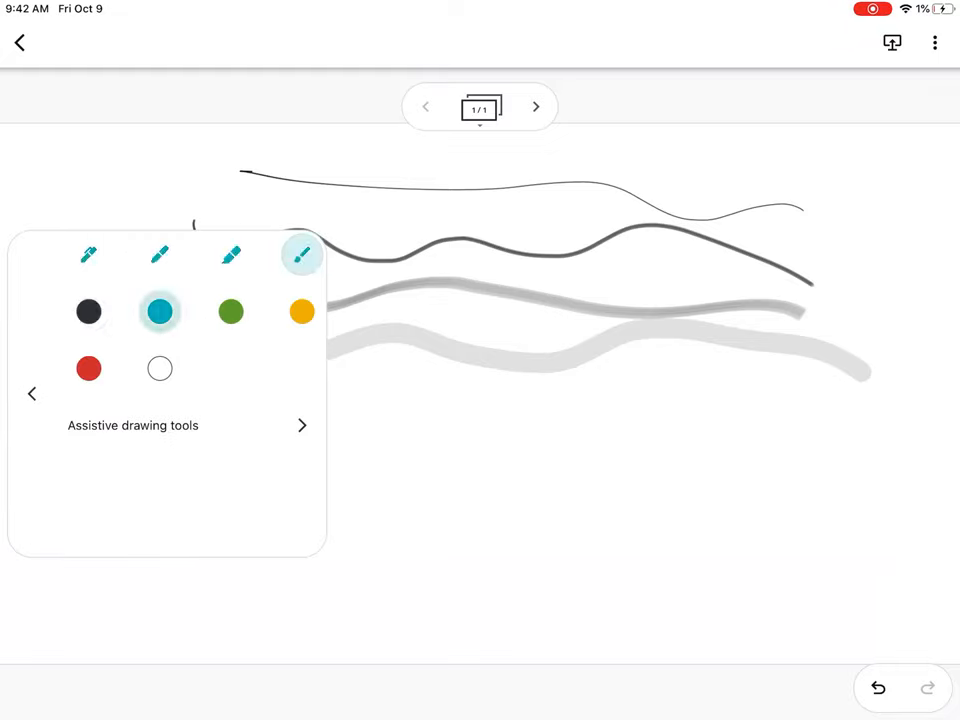
Switch to teal and draw a square and straight line that snap to clean shapes
{"action": "left_click", "coordinate": [88, 254]}
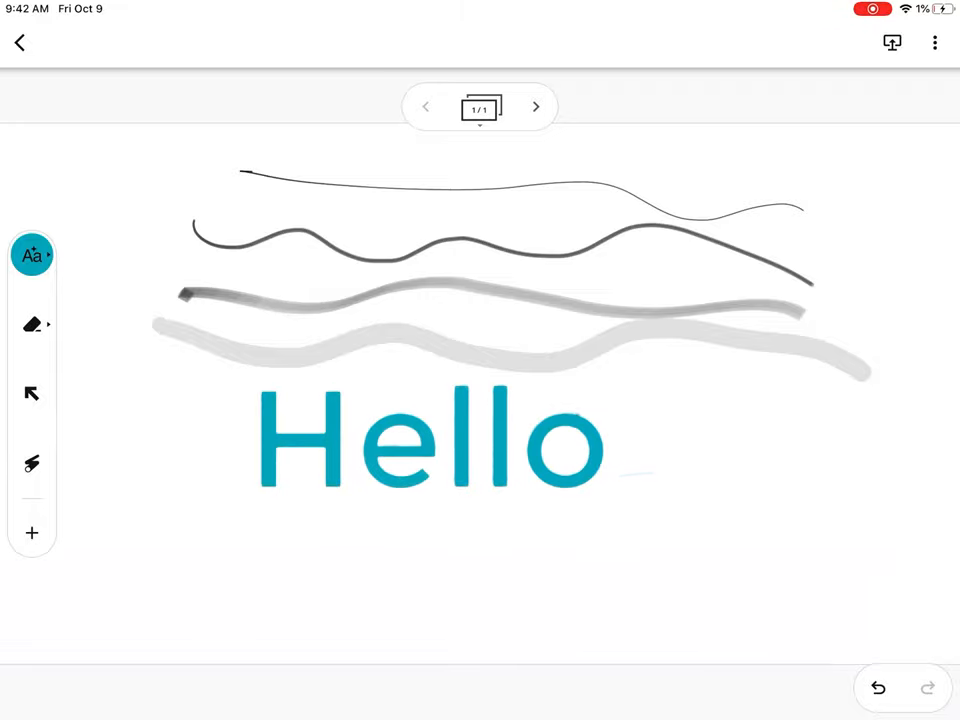
{"action": "left_click", "coordinate": [32, 255]}
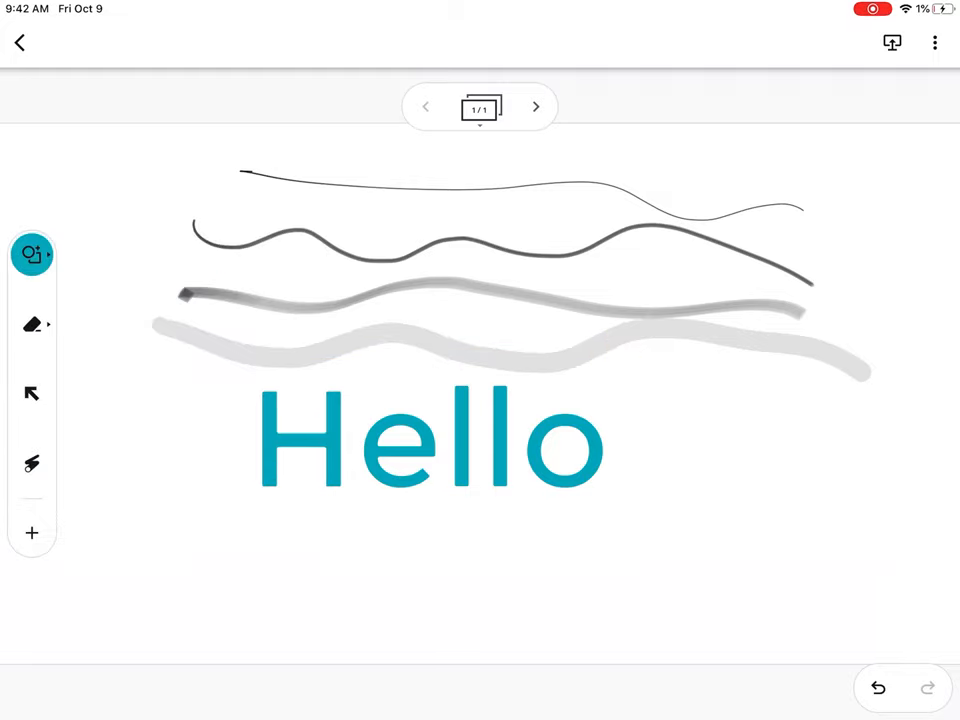
{"action": "left_click_drag", "start_coordinate": [120, 485], "coordinate": [240, 630]}
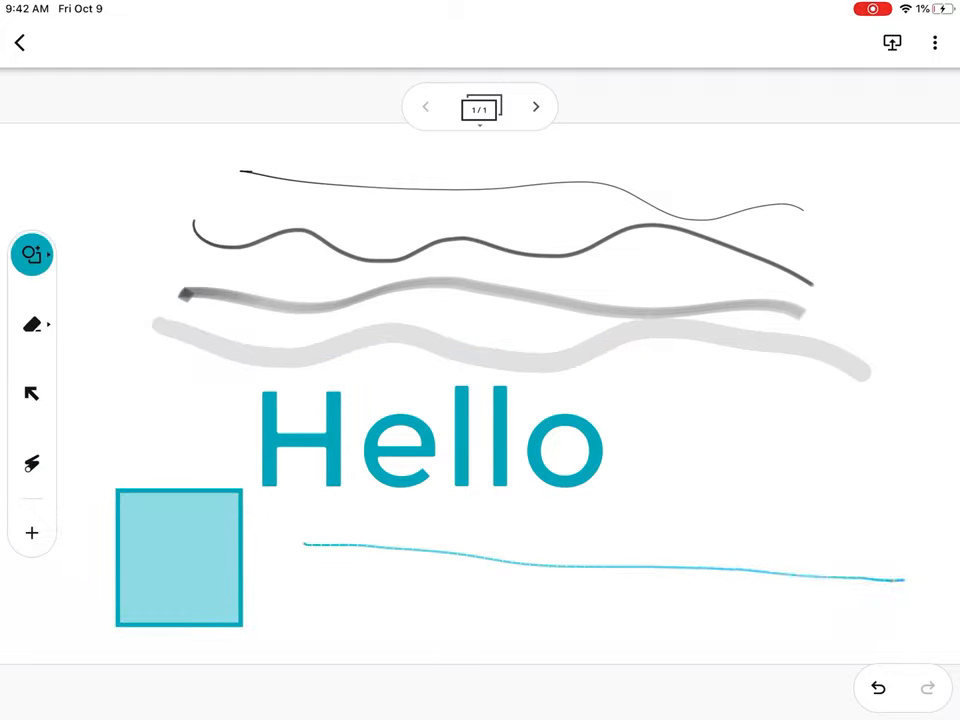
{"action": "left_click_drag", "start_coordinate": [895, 580], "coordinate": [915, 590]}
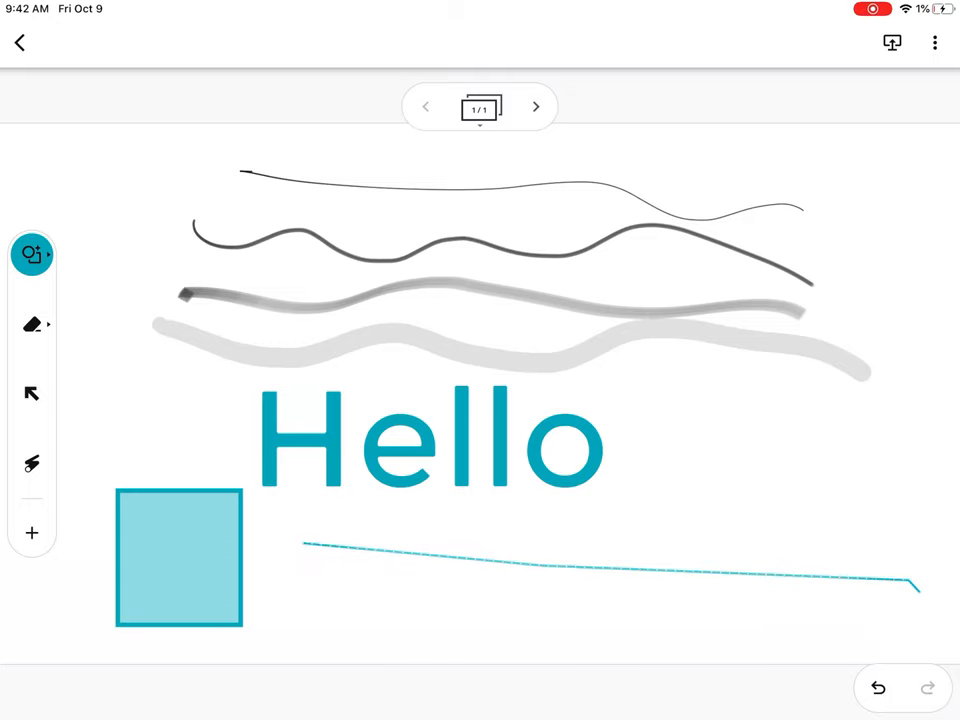
{"action": "left_click", "coordinate": [32, 254]}
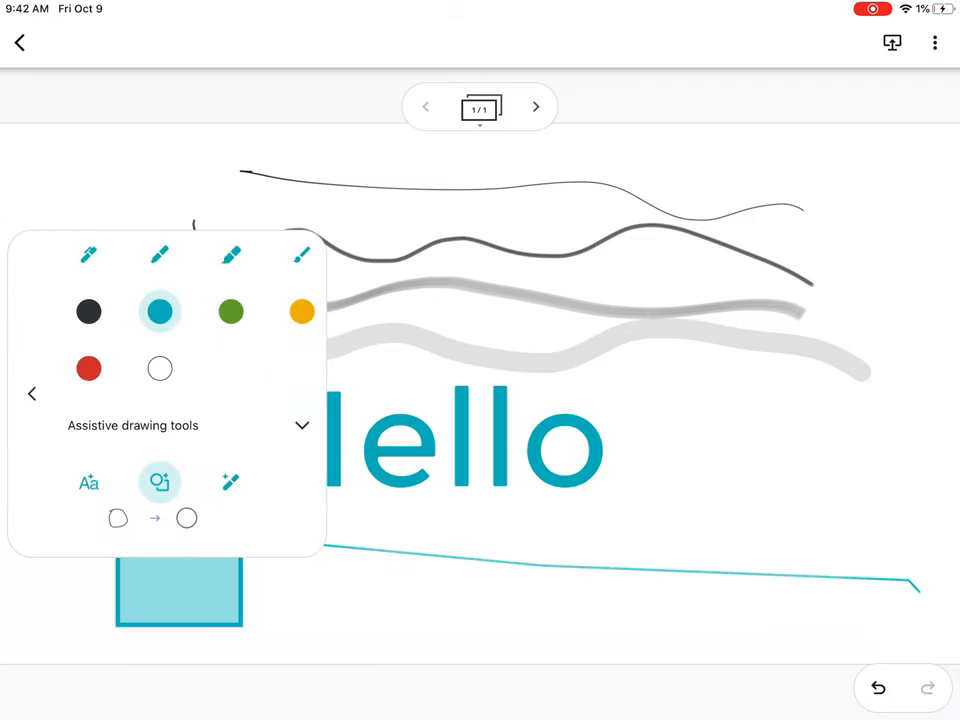
Sketch a star with autodraw, move Hello to the upper left, then clear the frame
{"action": "left_click", "coordinate": [230, 483]}
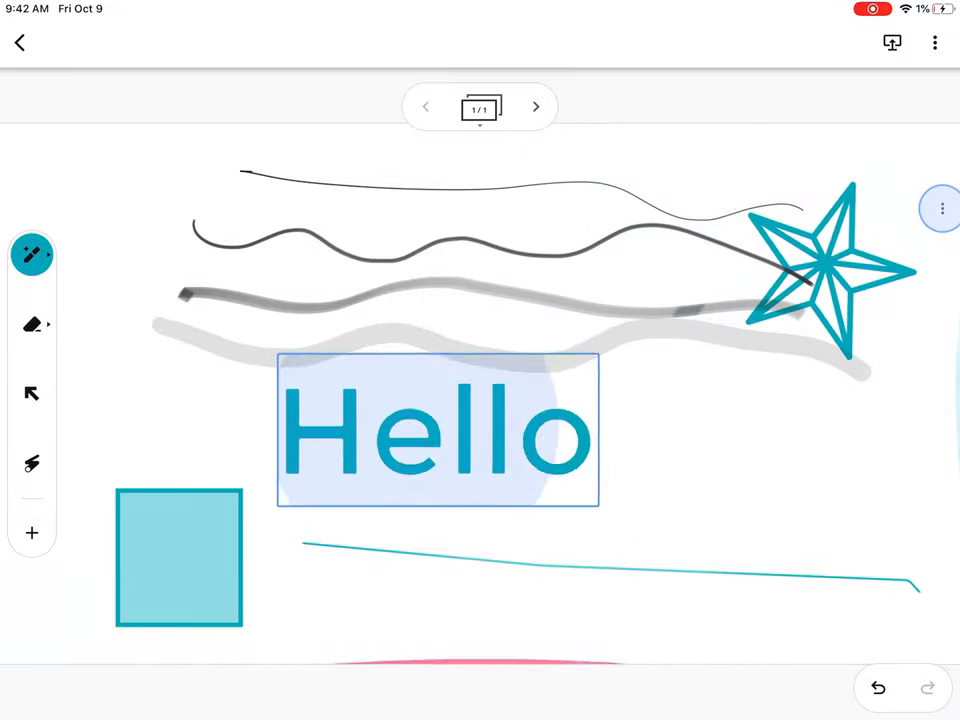
{"action": "left_click_drag", "start_coordinate": [437, 430], "coordinate": [160, 235]}
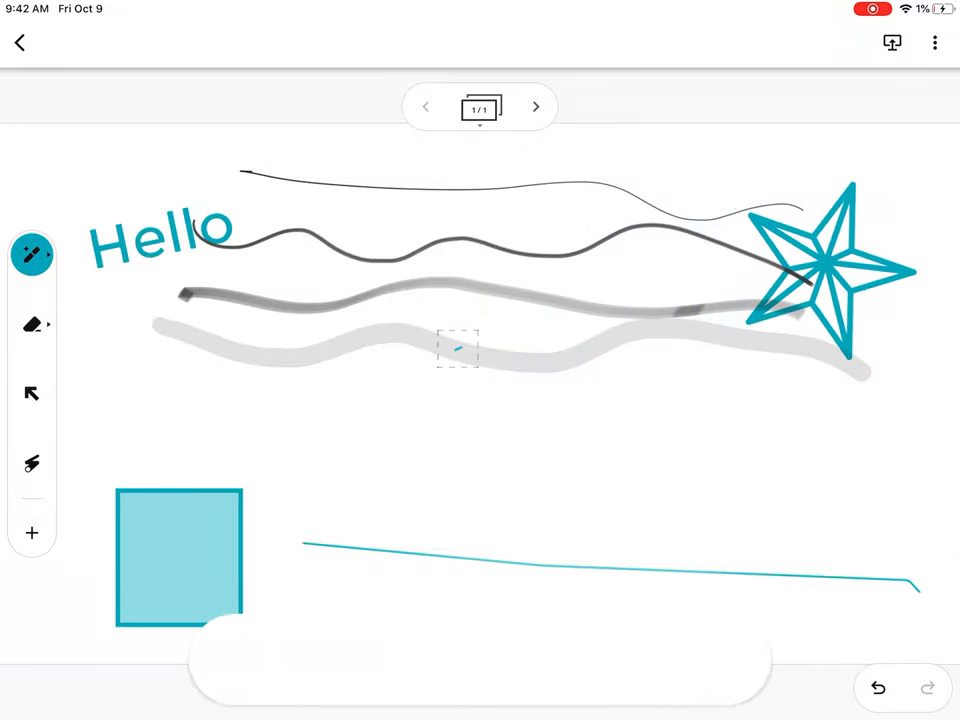
{"action": "left_click", "coordinate": [31, 393]}
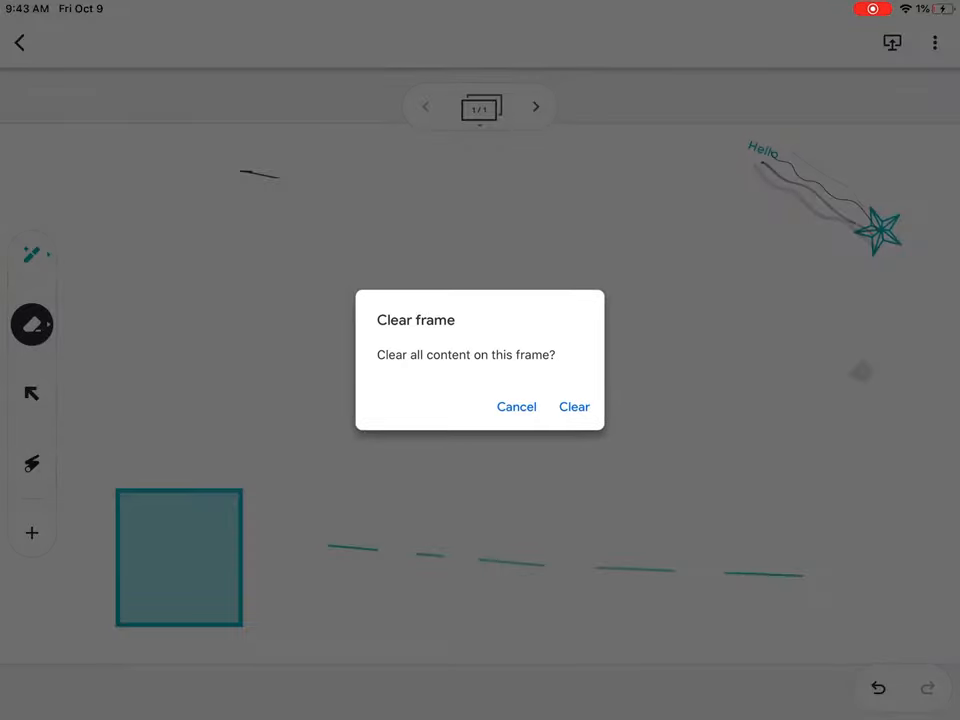
{"action": "left_click", "coordinate": [574, 407]}
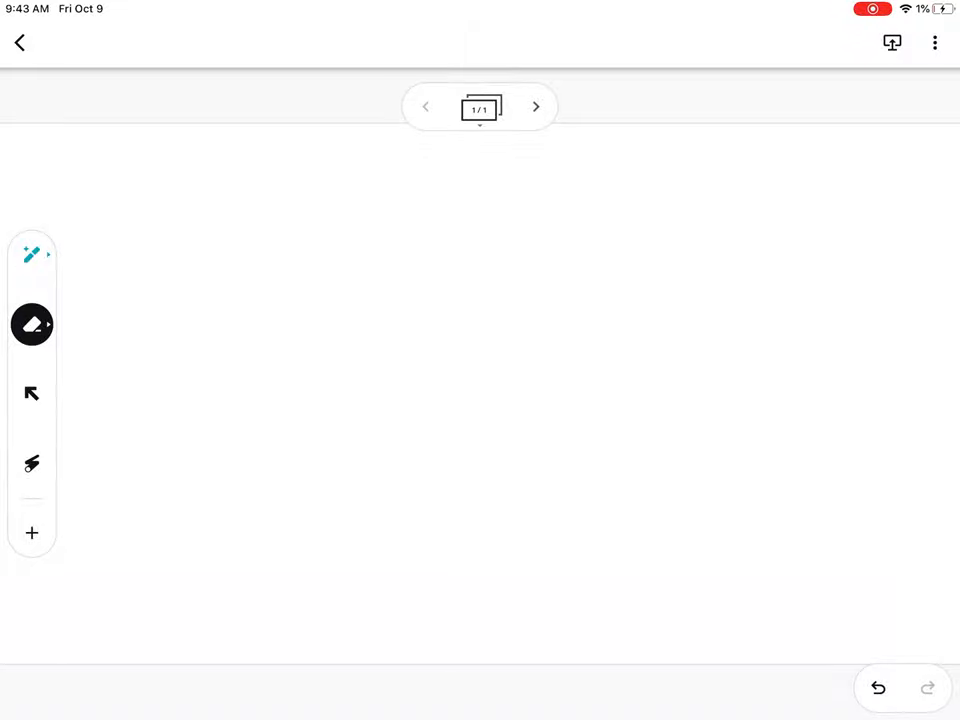
Add a yellow sticky note reading 'Hello' near the top right of the frame
{"action": "left_click", "coordinate": [31, 533]}
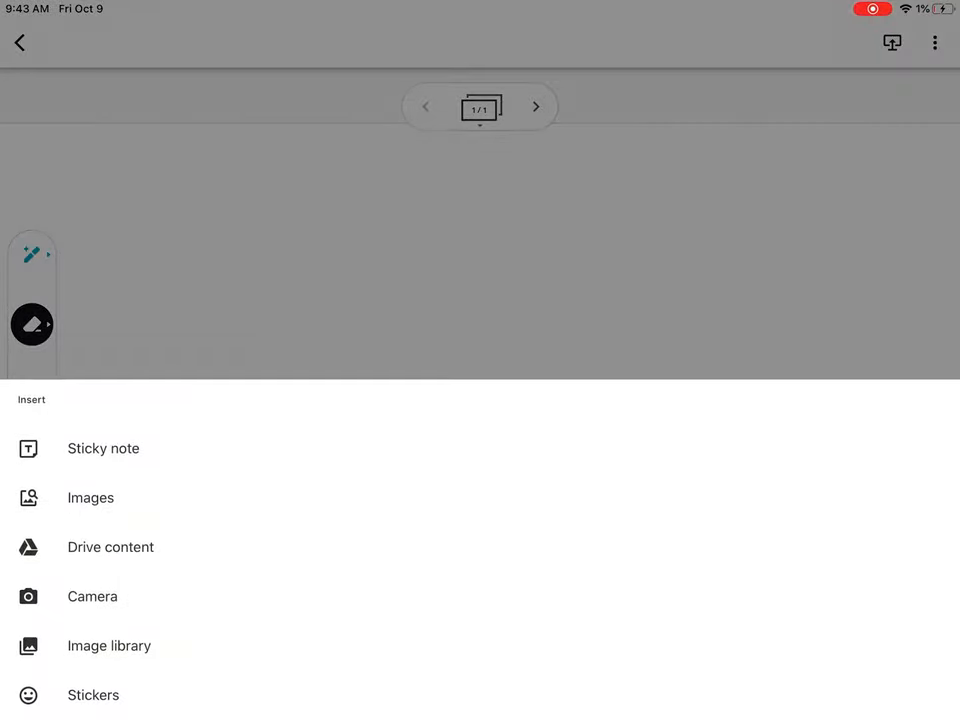
{"action": "left_click", "coordinate": [103, 447]}
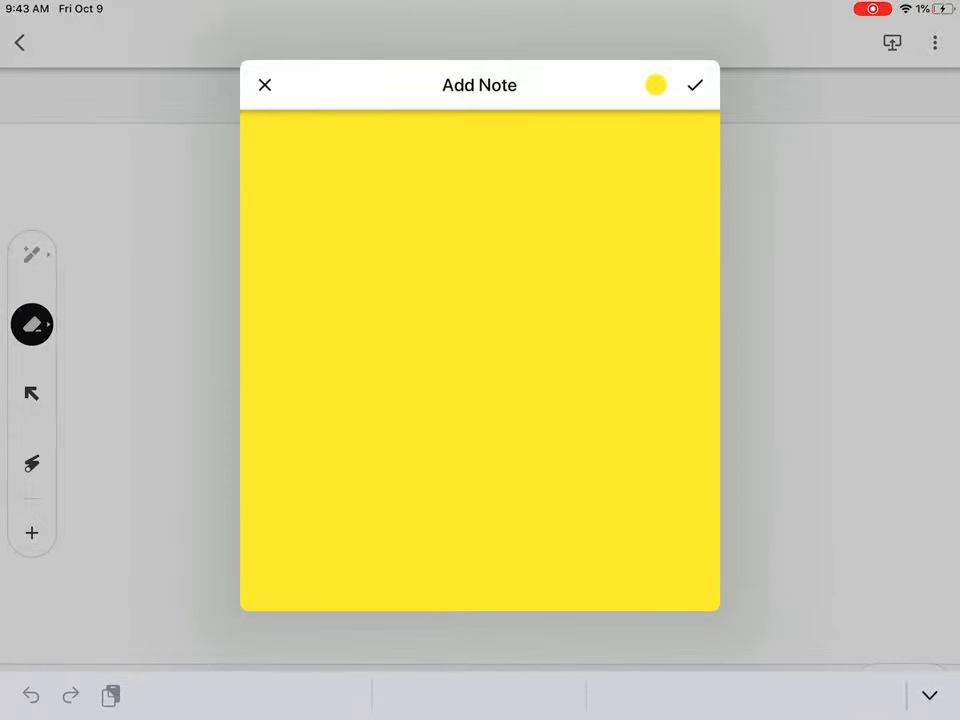
{"action": "type", "text": "Hello"}
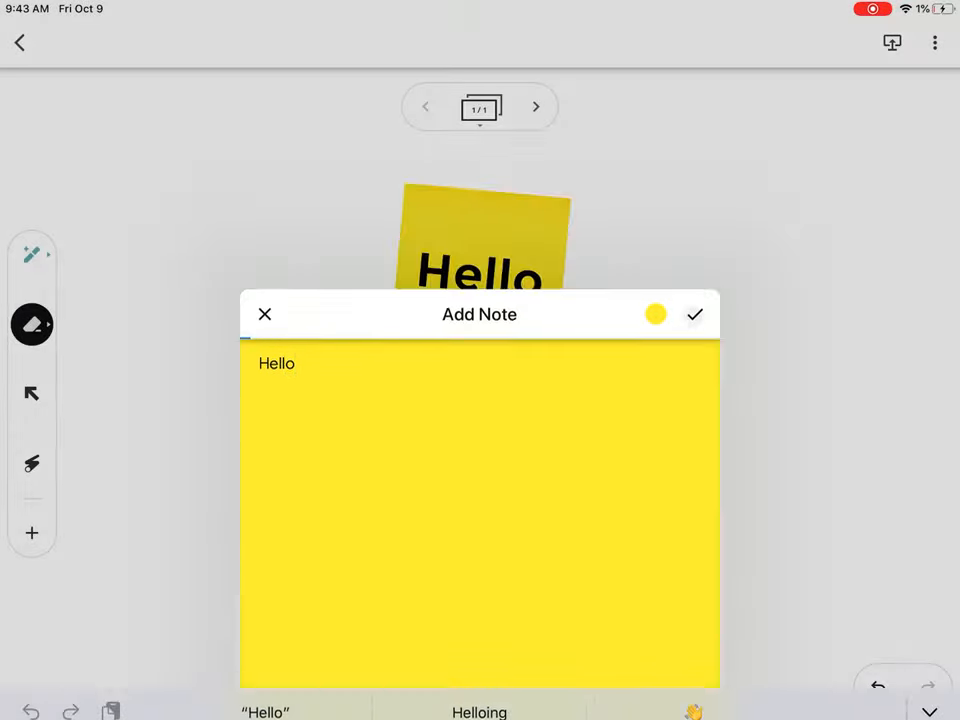
{"action": "left_click", "coordinate": [695, 314]}
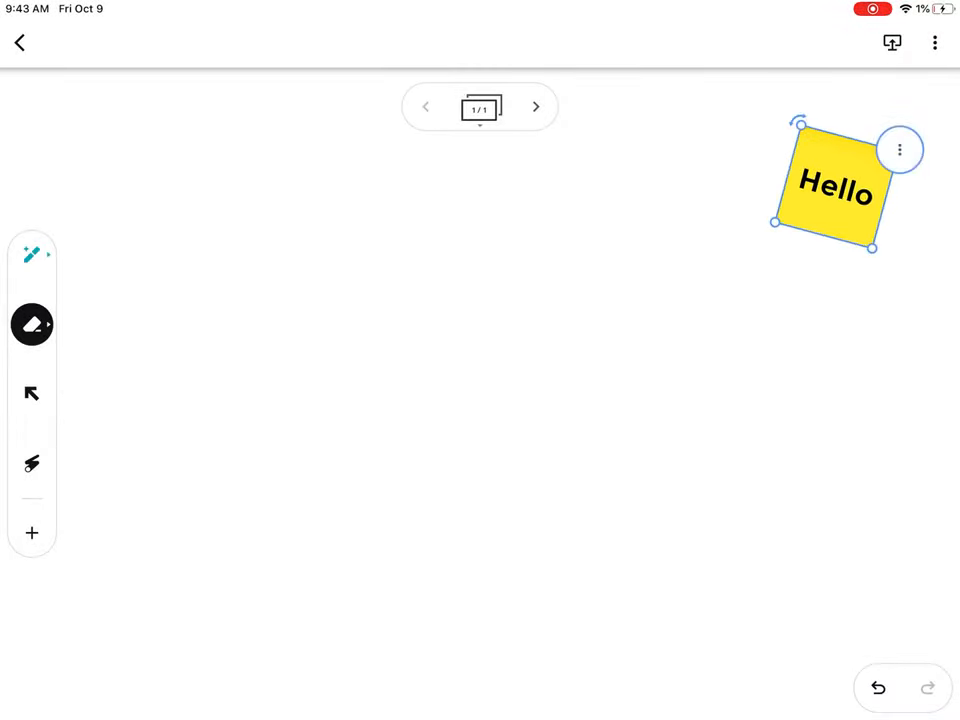
{"action": "left_click", "coordinate": [31, 533]}
{"action": "type", "text": "Cat"}
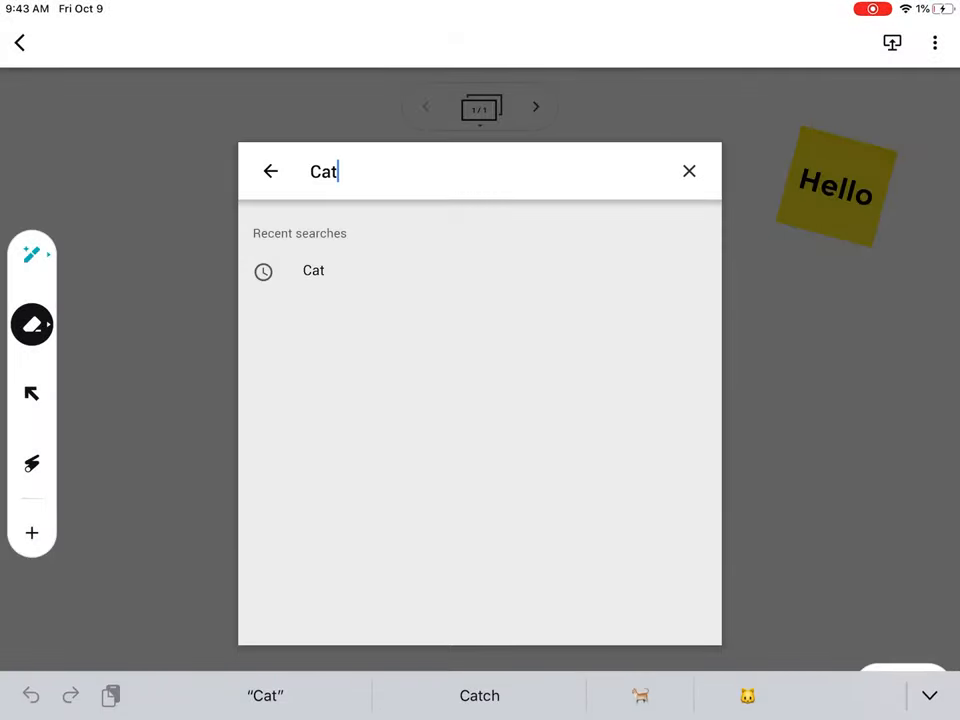
Insert the grey cat photo from a 'Cat' image search and move it upper left
{"action": "left_click", "coordinate": [313, 270]}
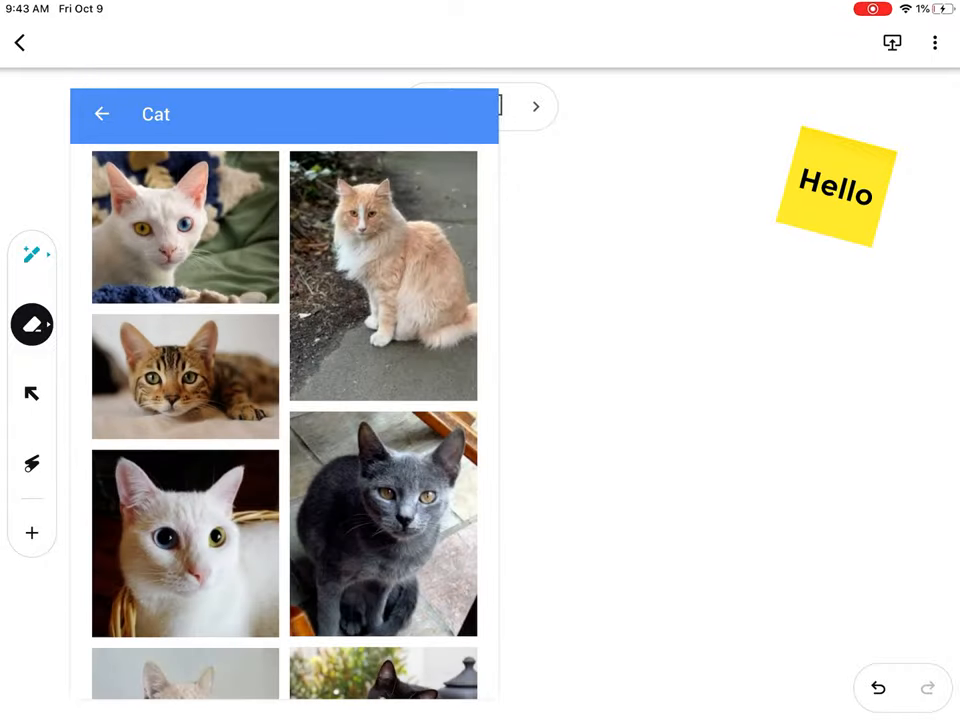
{"action": "left_click", "coordinate": [383, 523]}
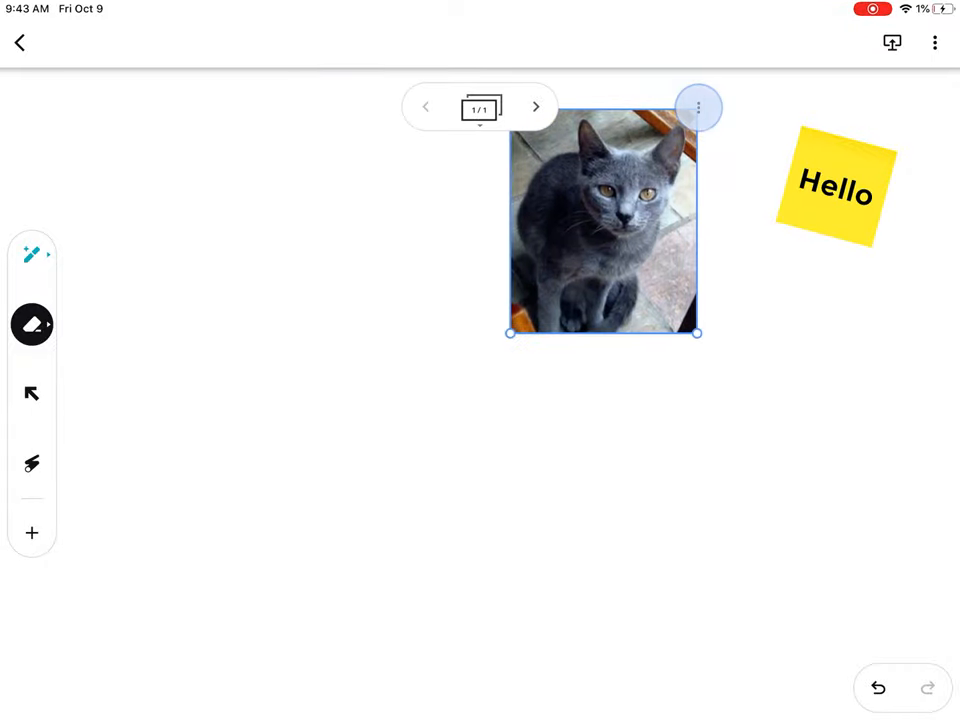
{"action": "left_click_drag", "start_coordinate": [603, 223], "coordinate": [153, 195]}
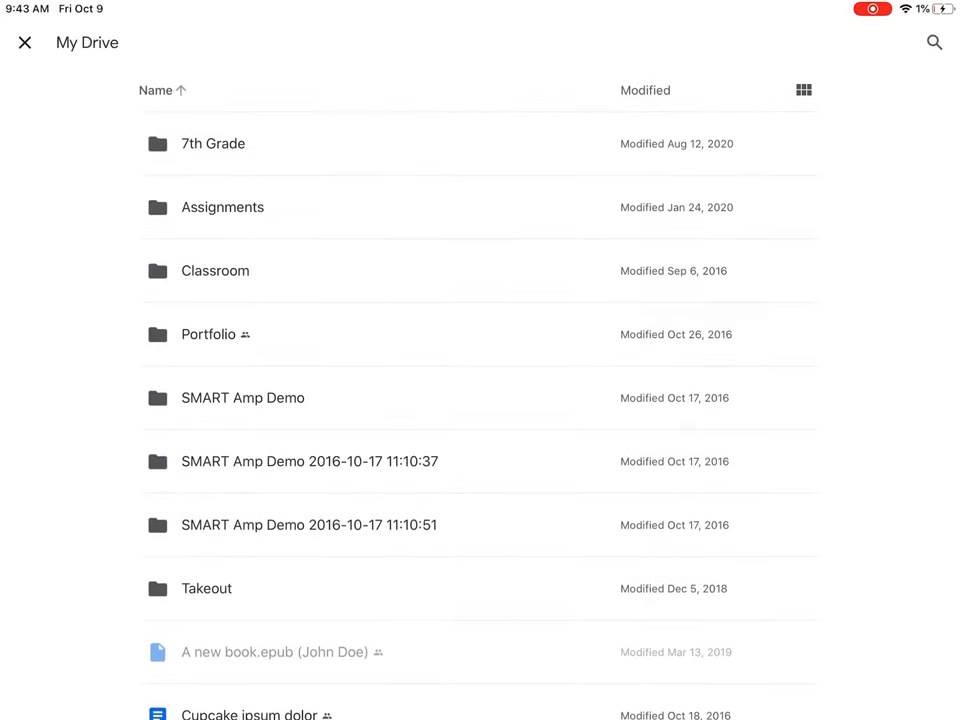
Insert the Cupcake ipsum doc and ed puzzle PDF from Drive, placing them below Hello and the cat
{"action": "left_click", "coordinate": [249, 713]}
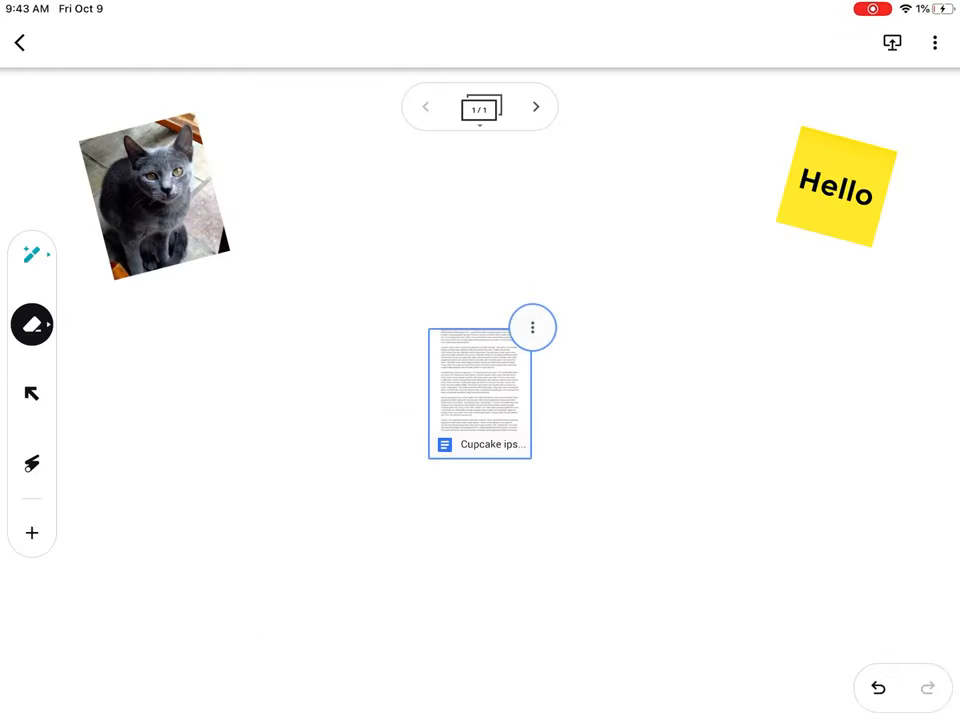
{"action": "left_click_drag", "start_coordinate": [480, 390], "coordinate": [835, 350]}
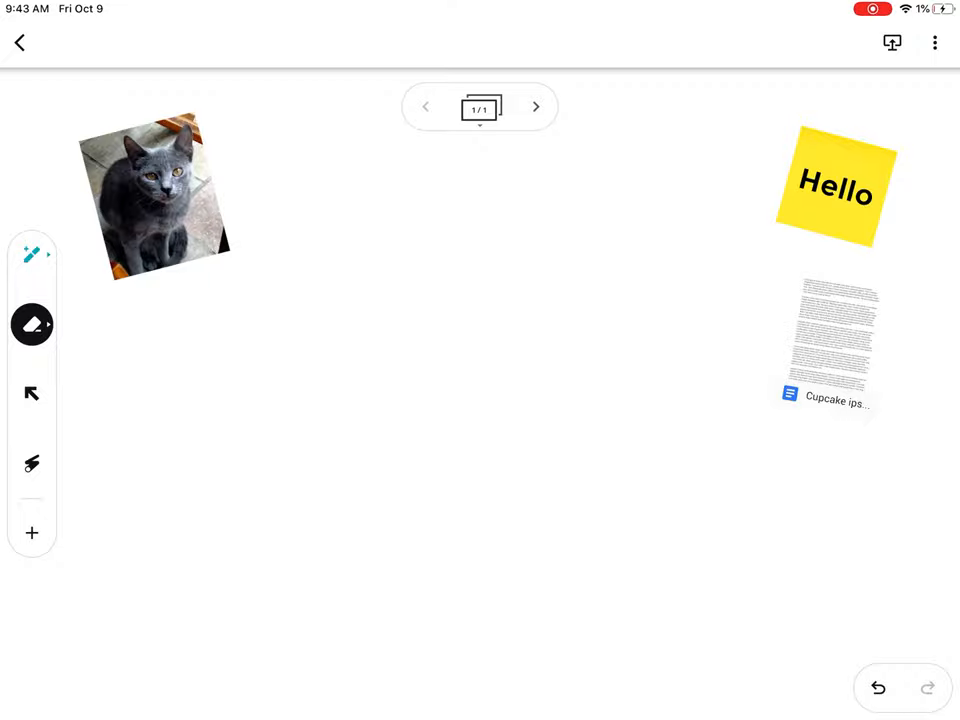
{"action": "left_click", "coordinate": [31, 533]}
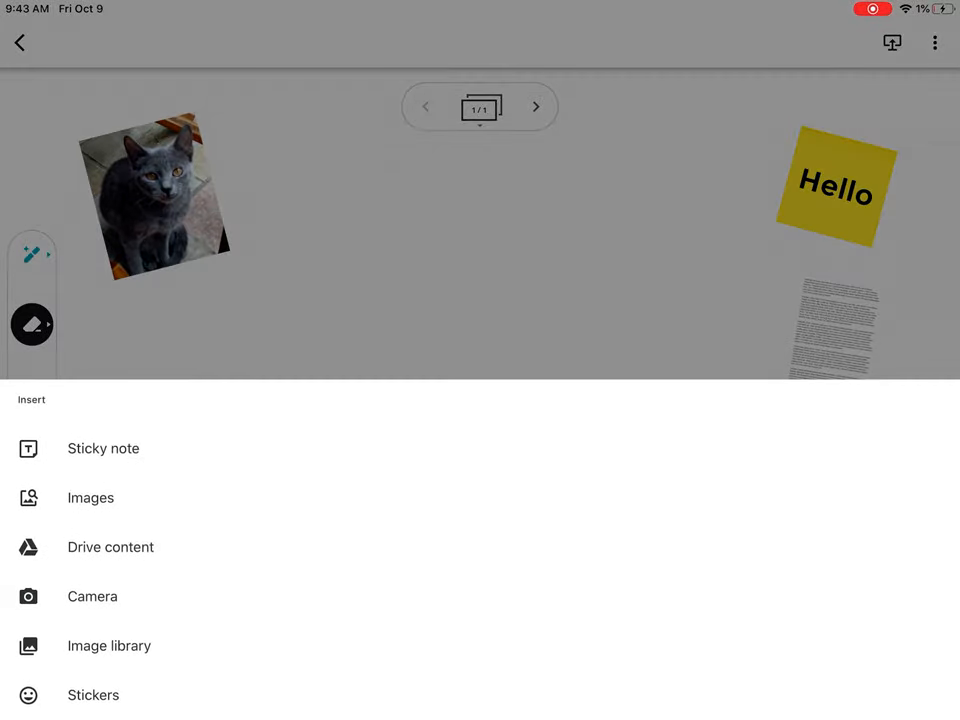
{"action": "left_click", "coordinate": [110, 547]}
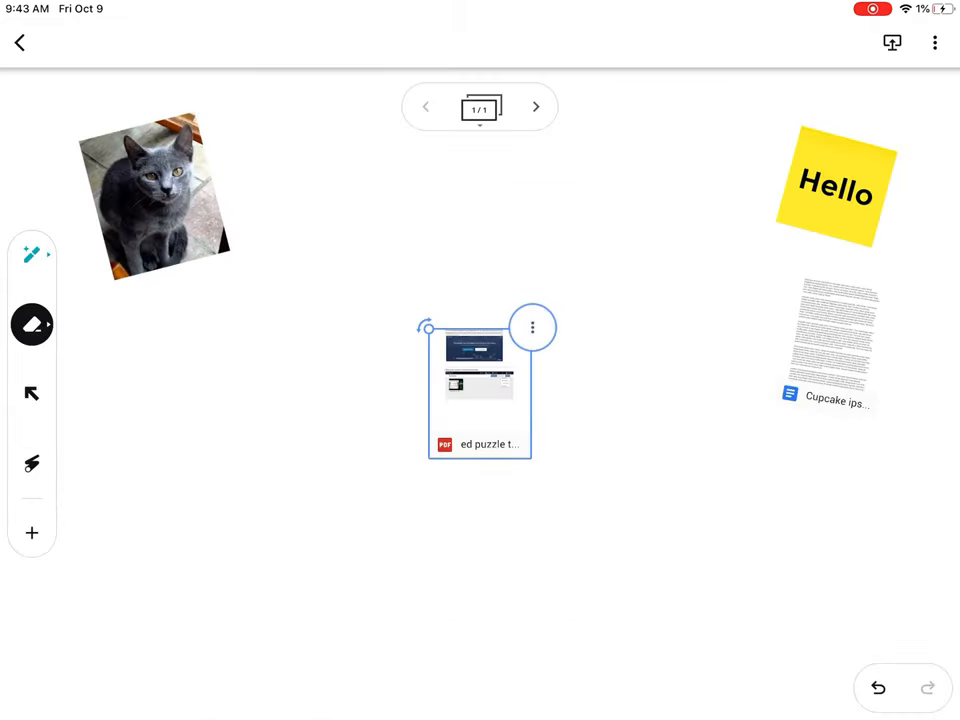
{"action": "left_click_drag", "start_coordinate": [480, 385], "coordinate": [170, 385]}
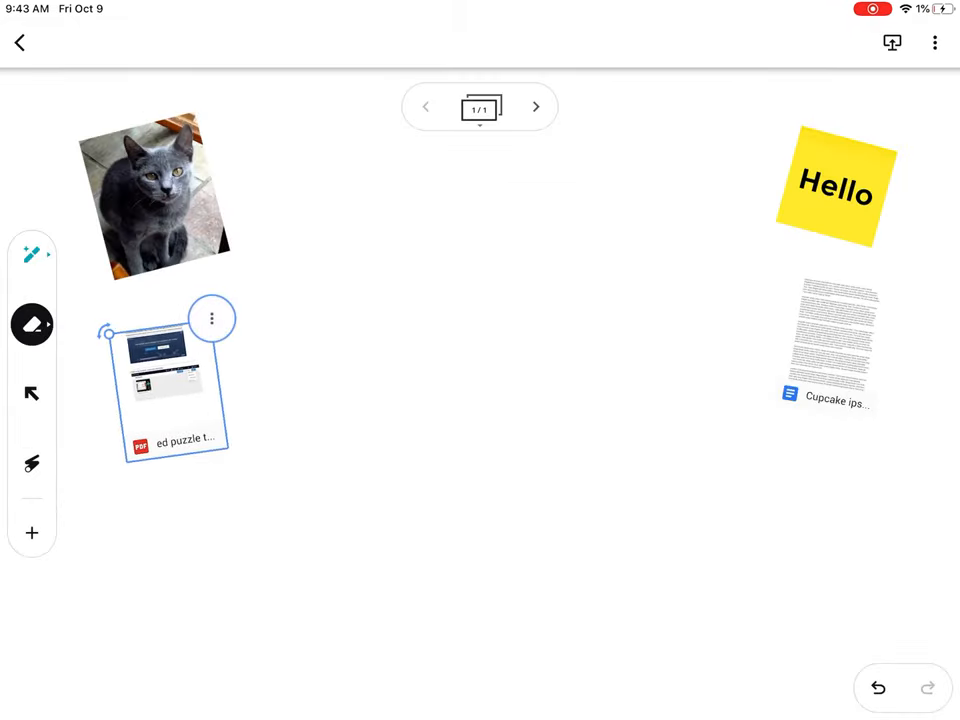
Preview the cupcake document and the ed puzzle PDF, then close the preview
{"action": "left_click", "coordinate": [835, 340]}
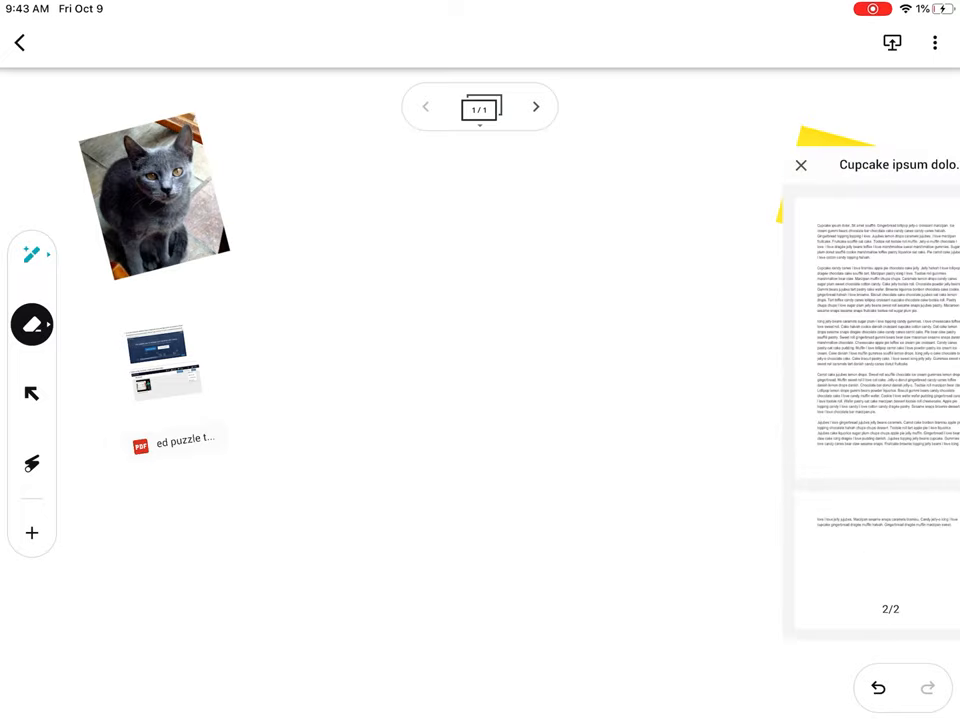
{"action": "scroll", "scroll_direction": "down", "scroll_amount": 3}
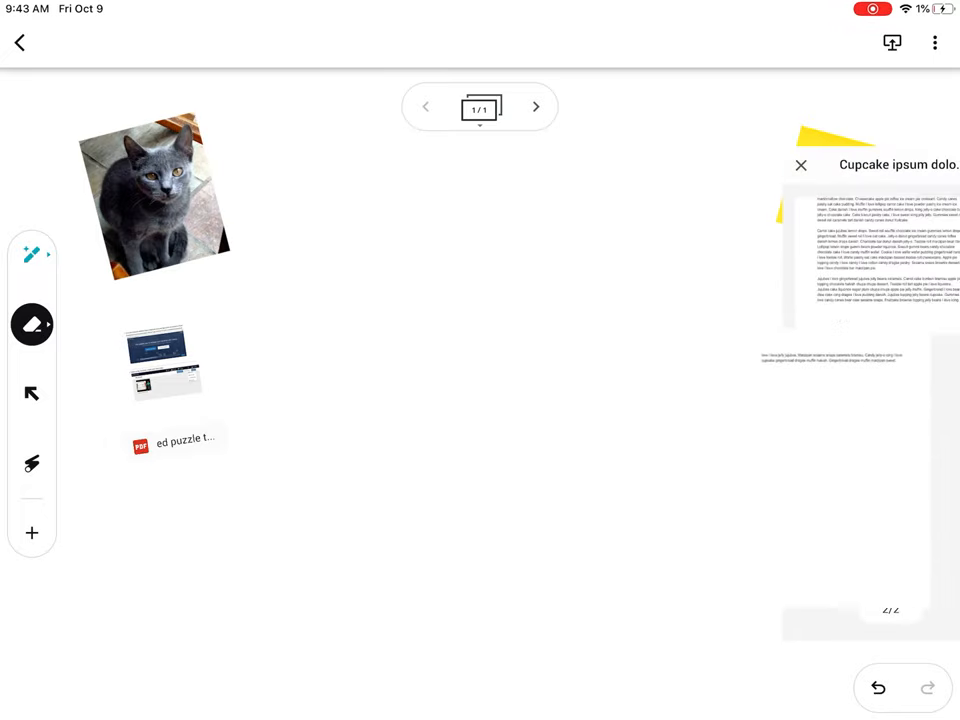
{"action": "scroll", "scroll_direction": "down", "scroll_amount": 3}
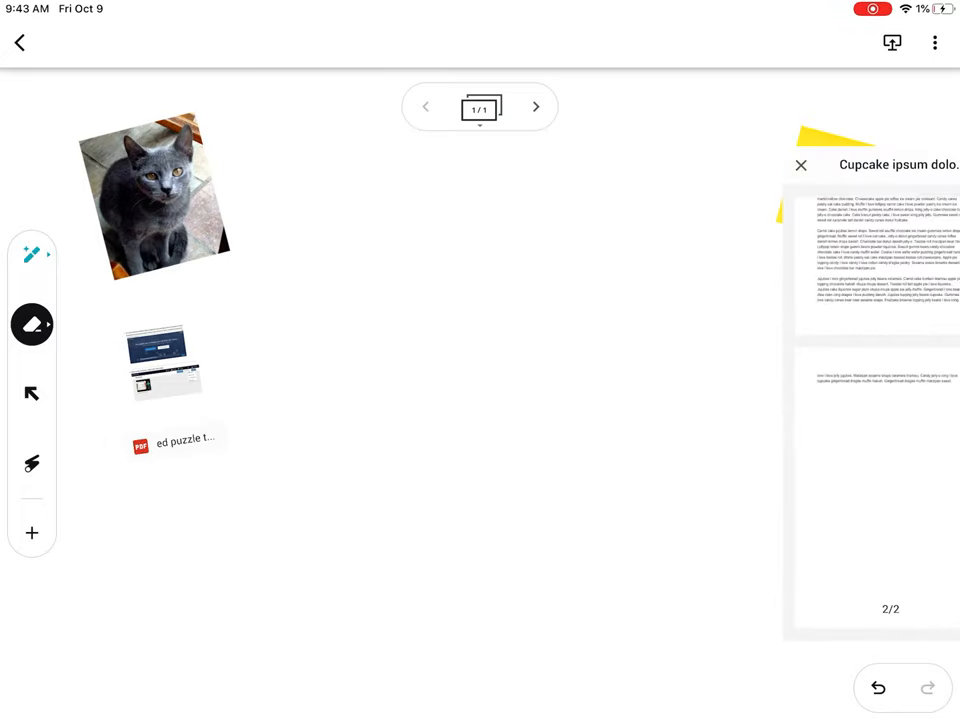
{"action": "left_click", "coordinate": [801, 165]}
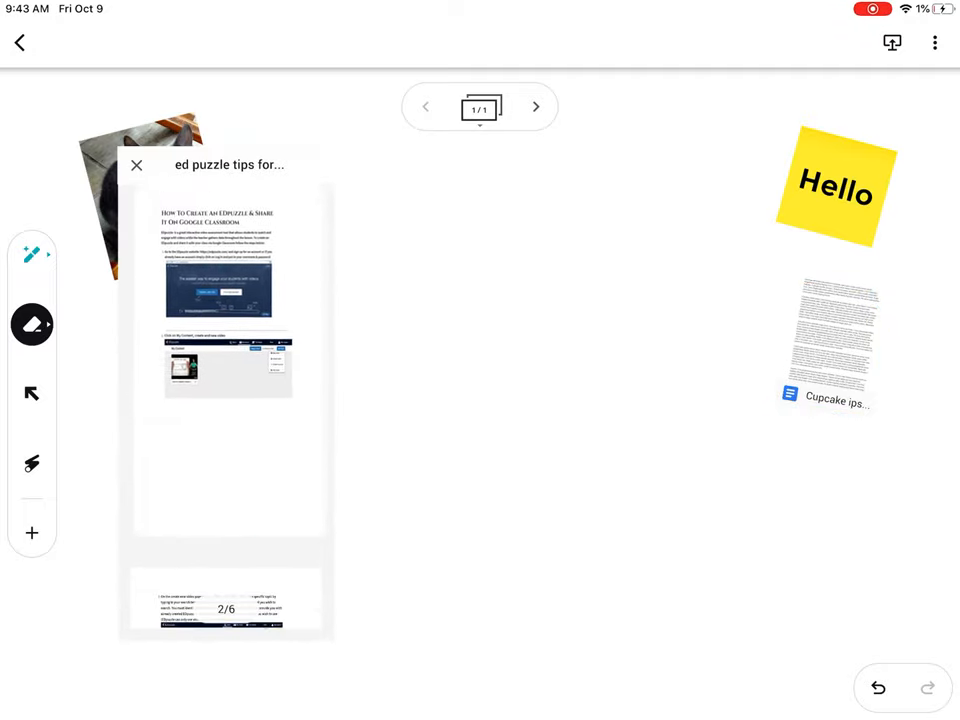
{"action": "left_click", "coordinate": [136, 164]}
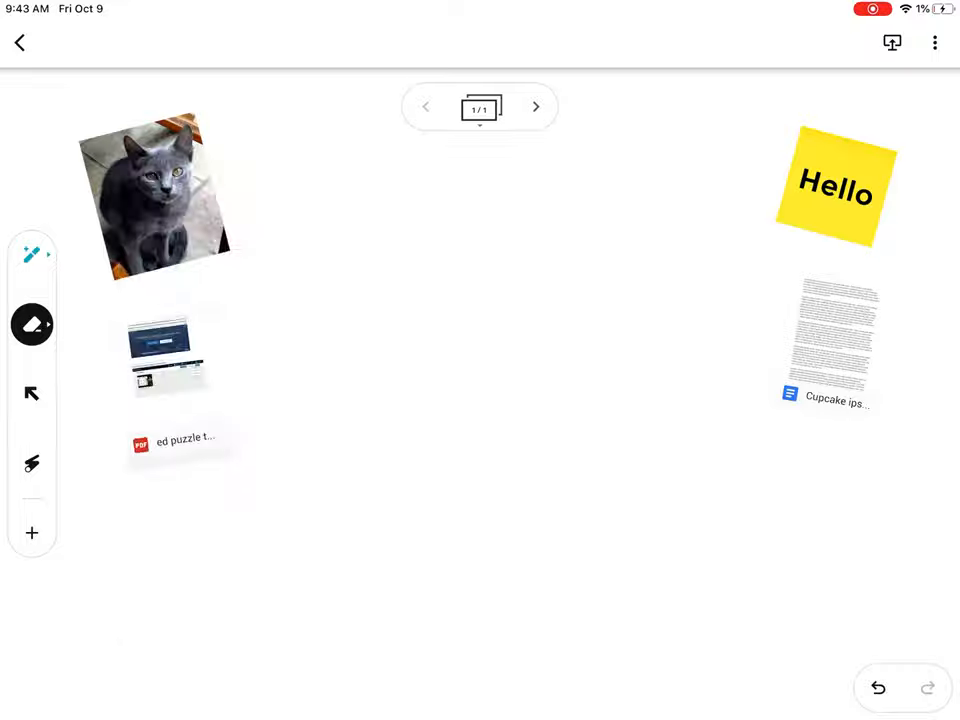
Add the desk-with-sticky-notes photo at the top and a pointing-hand sticker
{"action": "left_click", "coordinate": [31, 533]}
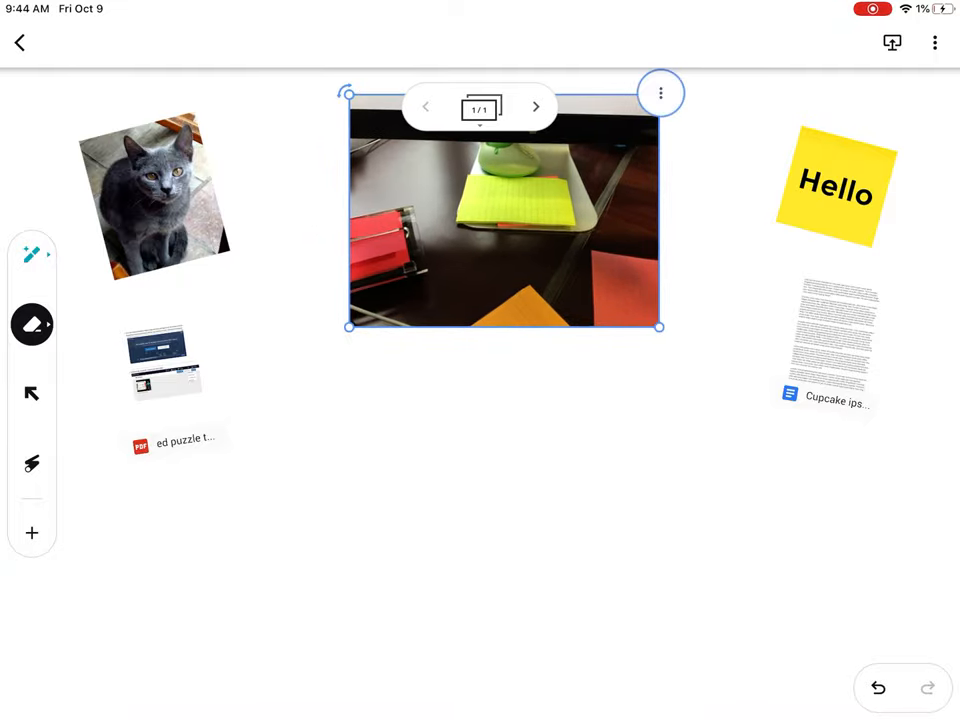
{"action": "left_click", "coordinate": [31, 533]}
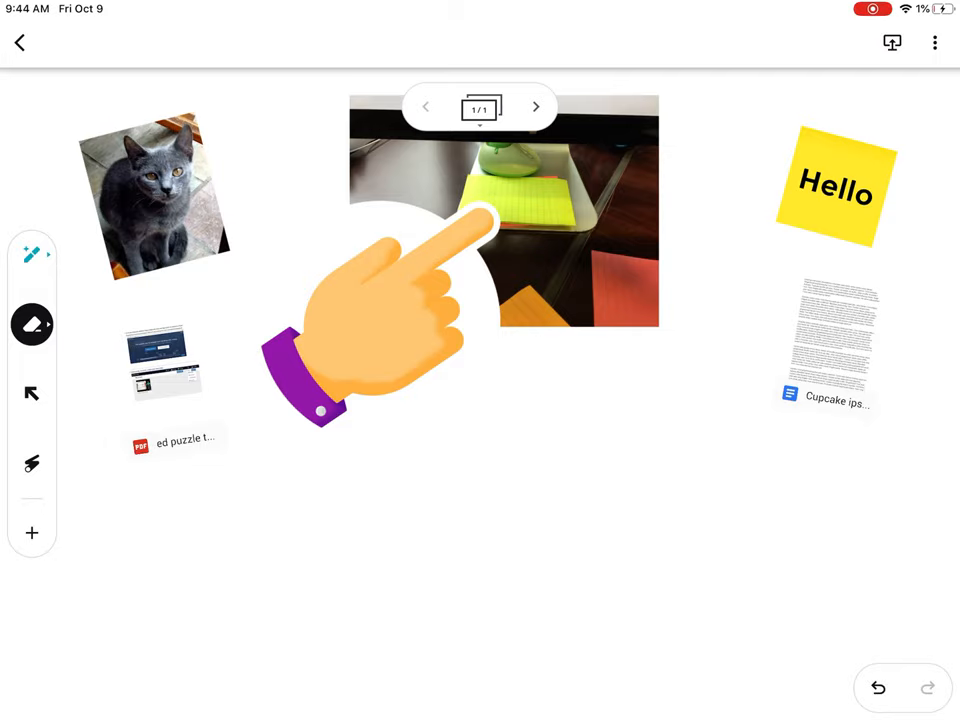
Add new frames in the frame overview, then delete the extra fifth frame, leaving four
{"action": "left_click", "coordinate": [480, 107]}
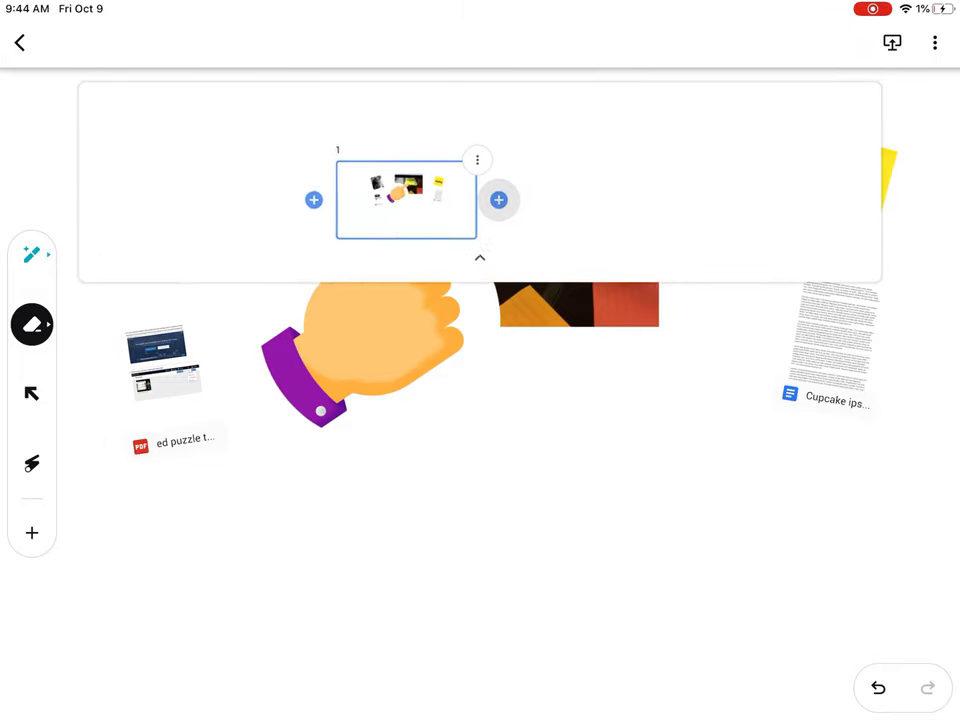
{"action": "left_click", "coordinate": [479, 257]}
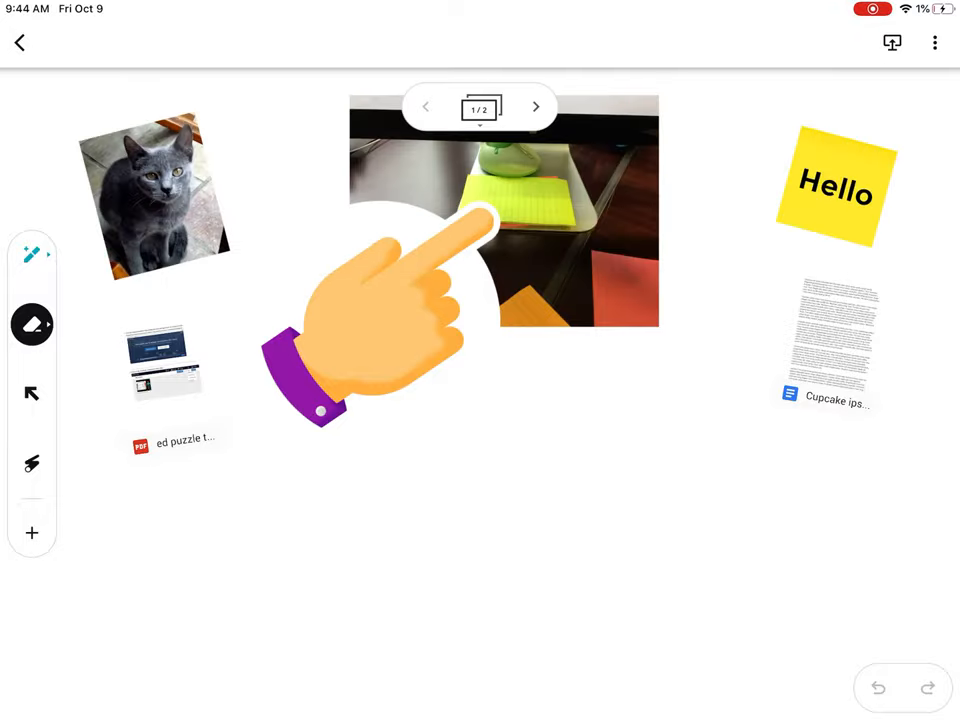
{"action": "left_click", "coordinate": [536, 107]}
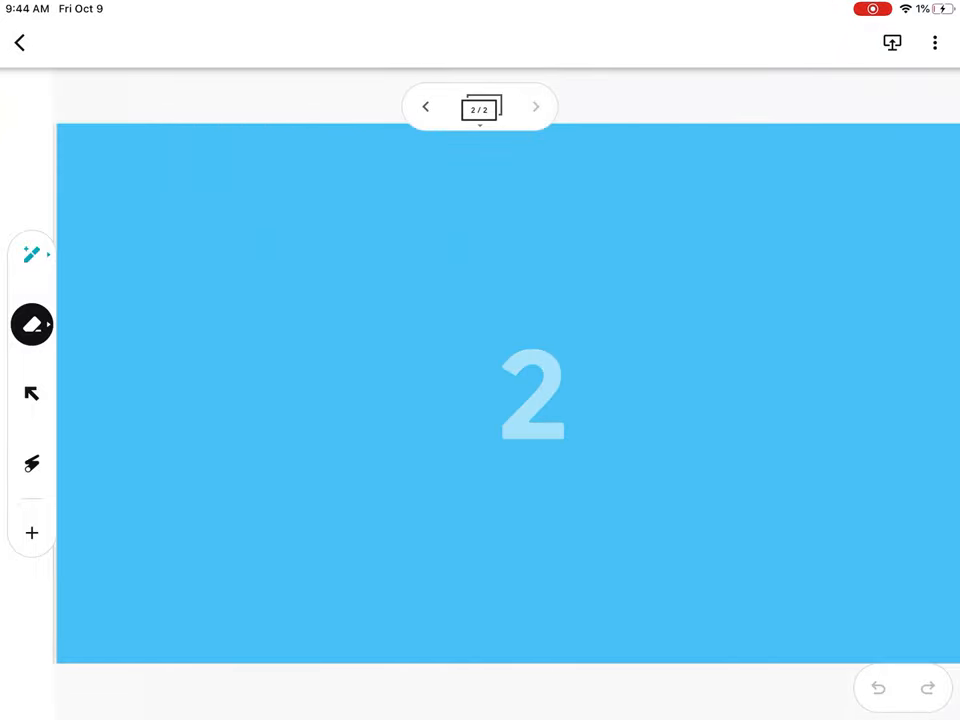
{"action": "left_click", "coordinate": [535, 107]}
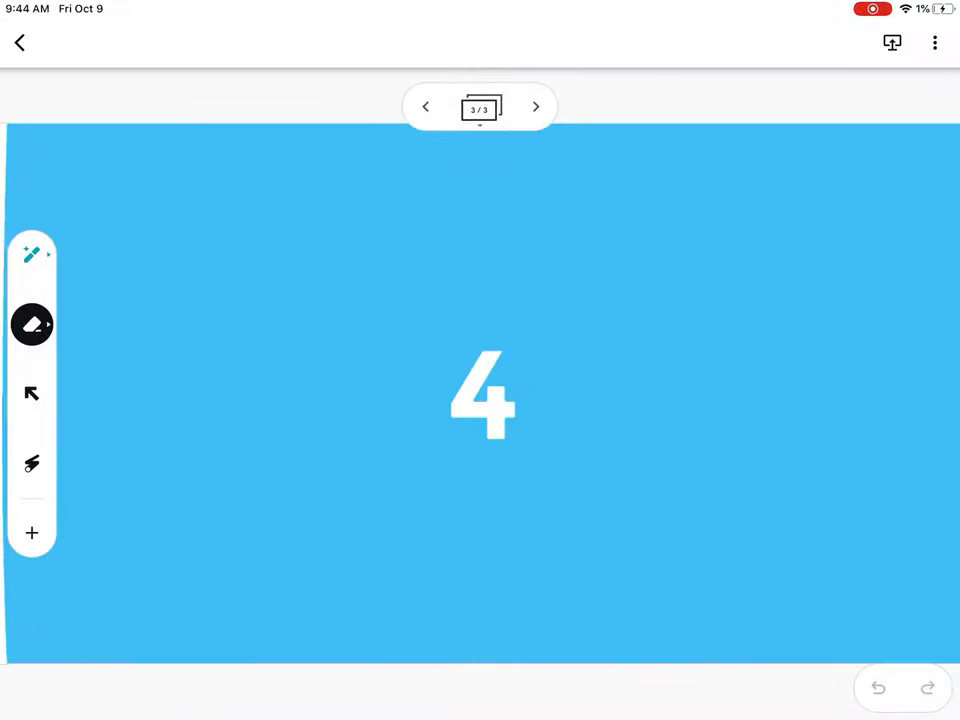
{"action": "left_click", "coordinate": [535, 107]}
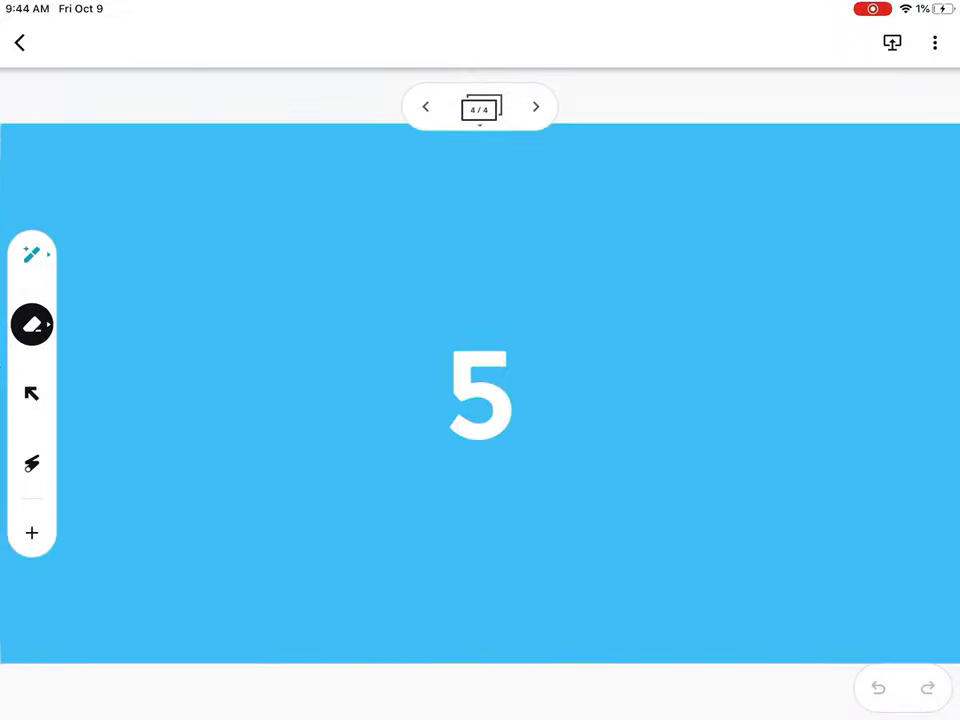
{"action": "left_click", "coordinate": [480, 107]}
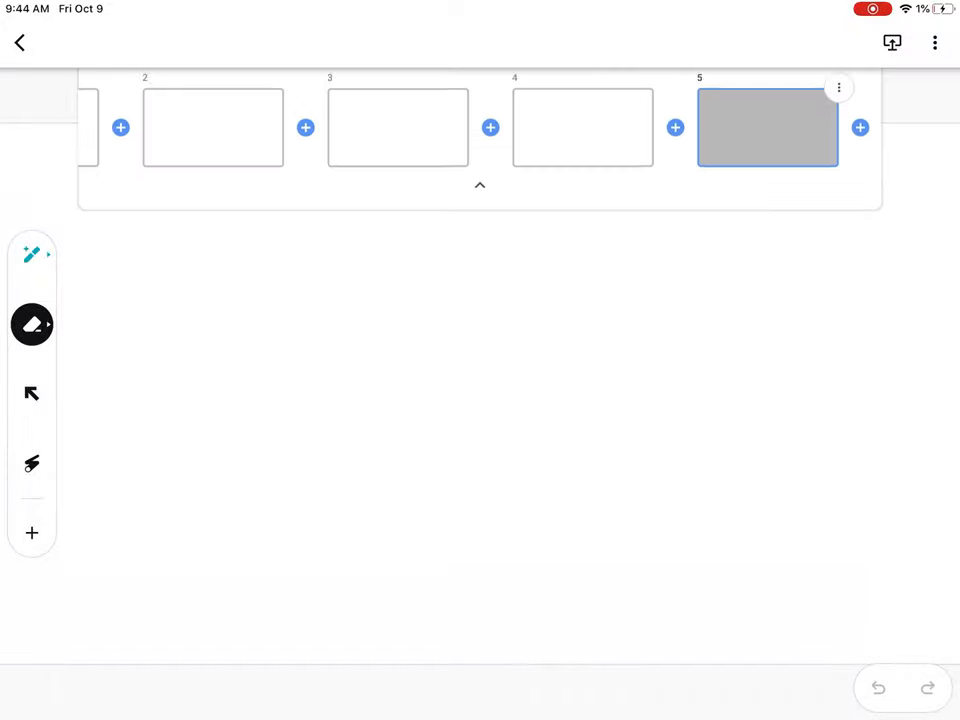
{"action": "left_click", "coordinate": [838, 88]}
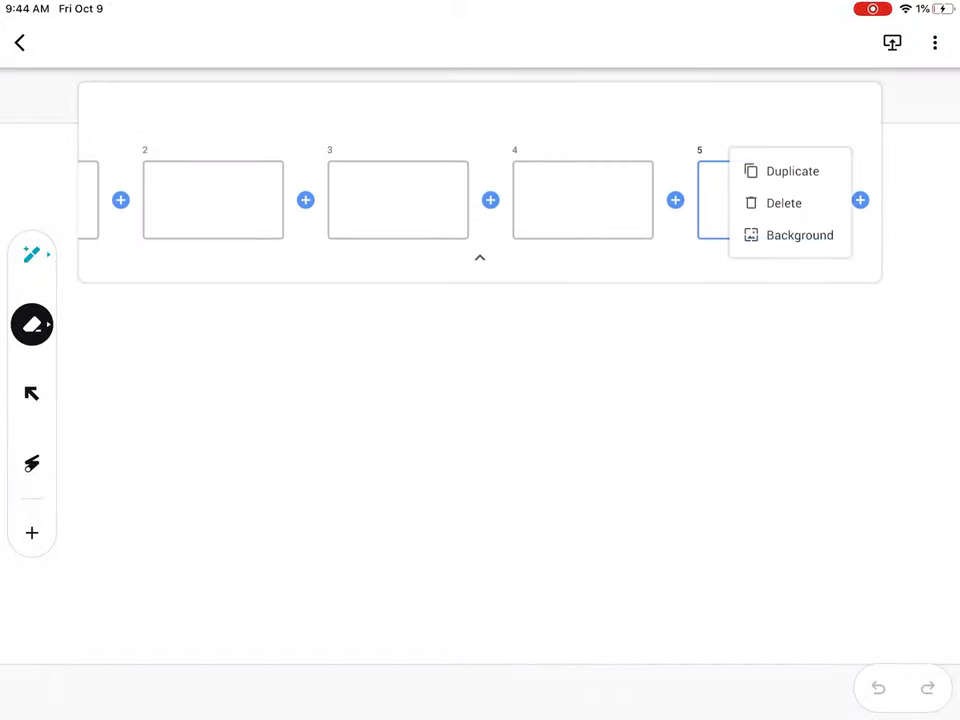
{"action": "left_click", "coordinate": [784, 202]}
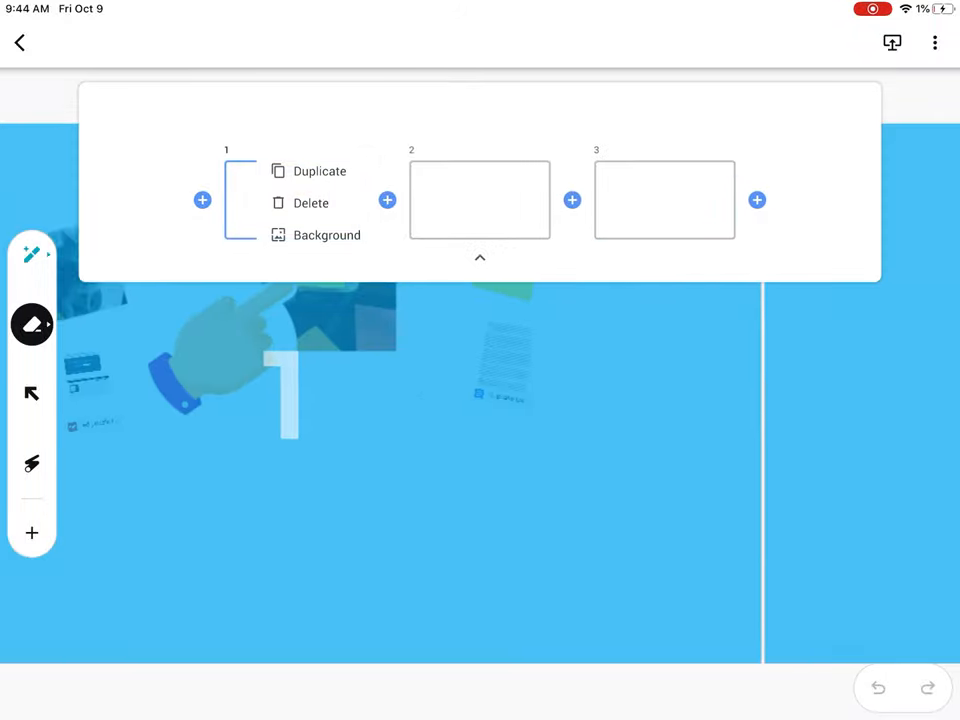
{"action": "left_click", "coordinate": [320, 170]}
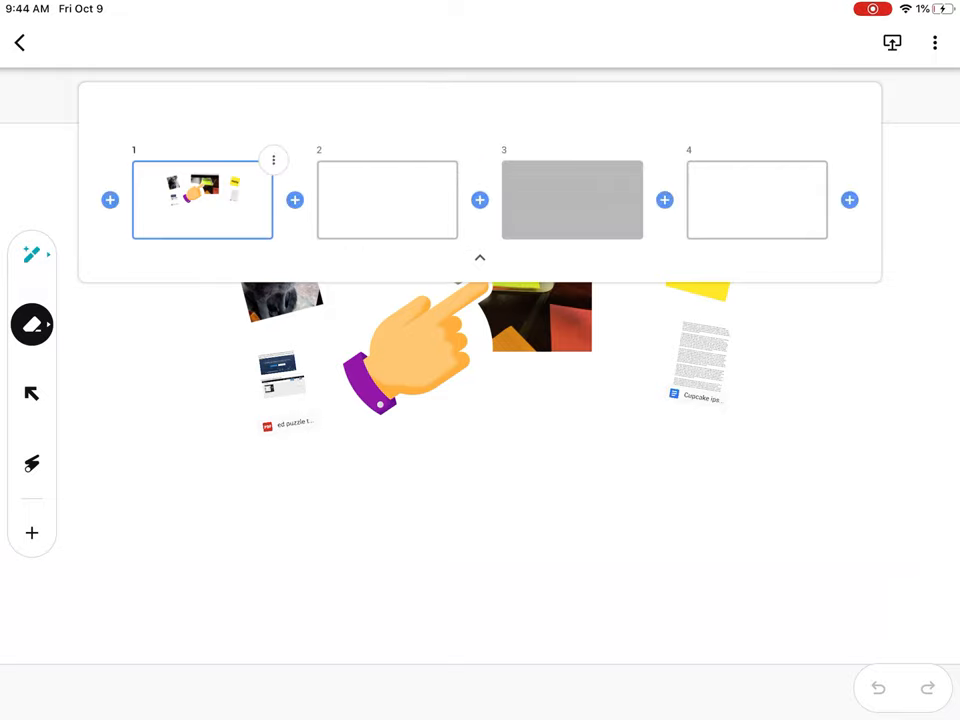
Select frame 2, give frame 3 a dark blue background, then move to frame 4
{"action": "left_click", "coordinate": [273, 159]}
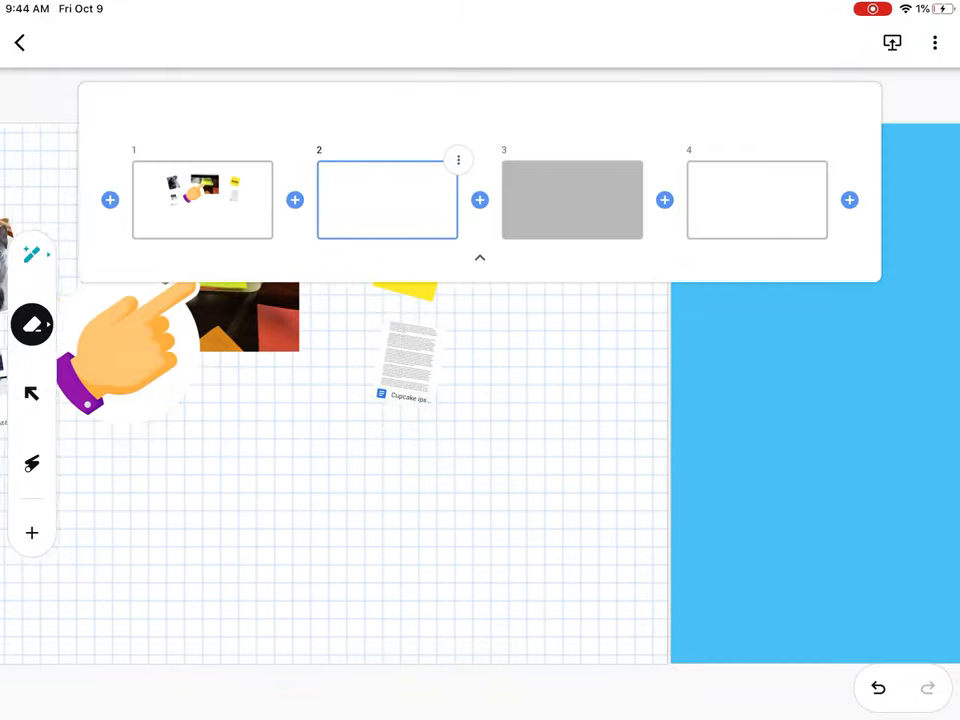
{"action": "left_click", "coordinate": [458, 160]}
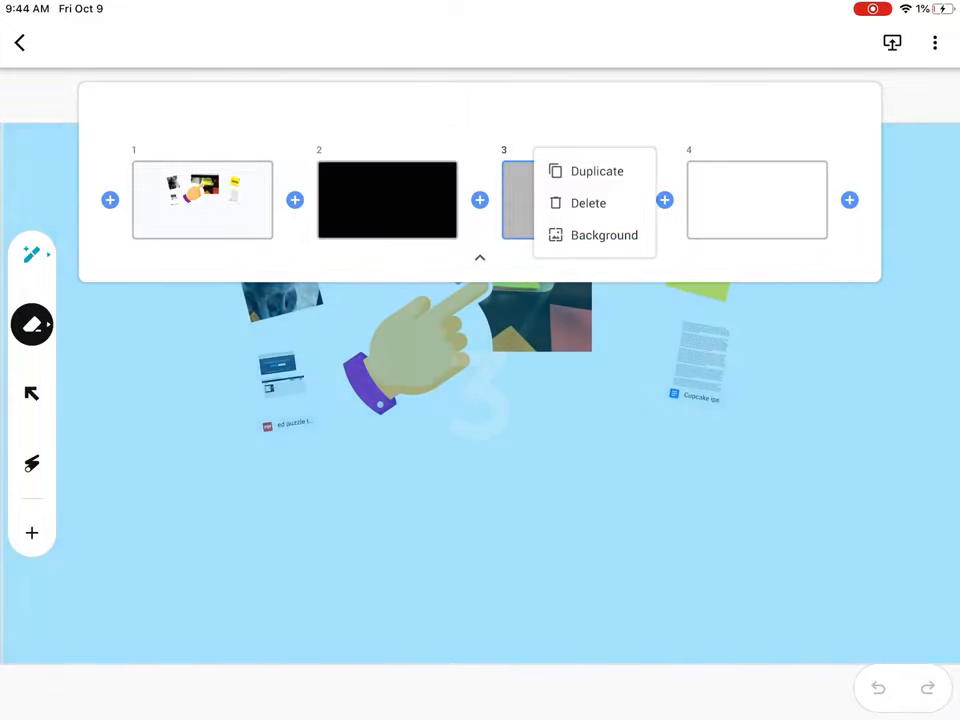
{"action": "left_click", "coordinate": [604, 235]}
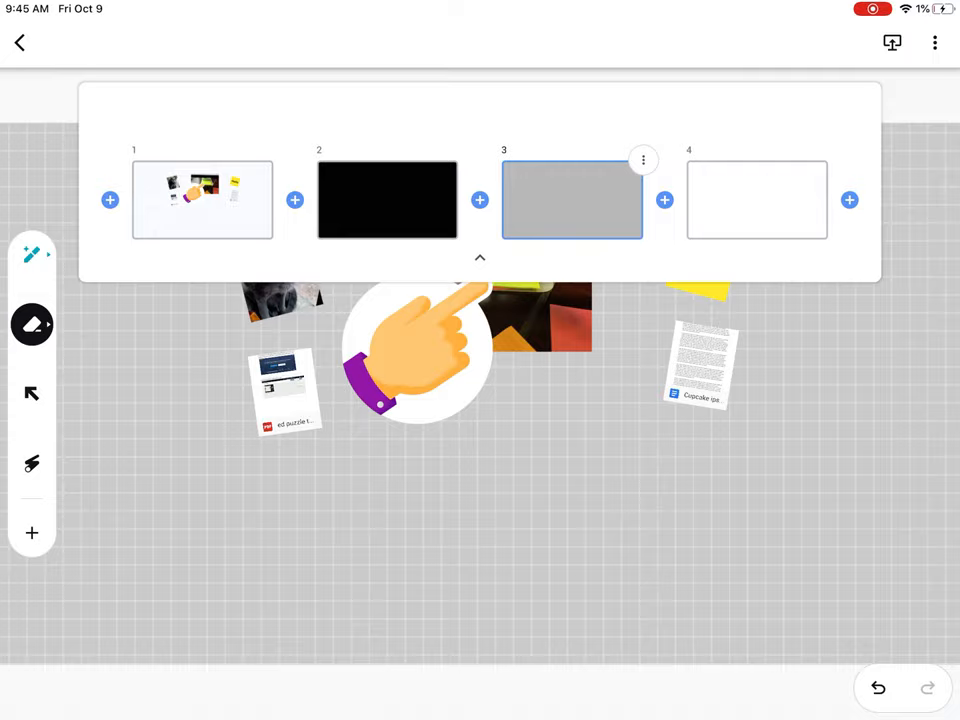
{"action": "left_click", "coordinate": [643, 160]}
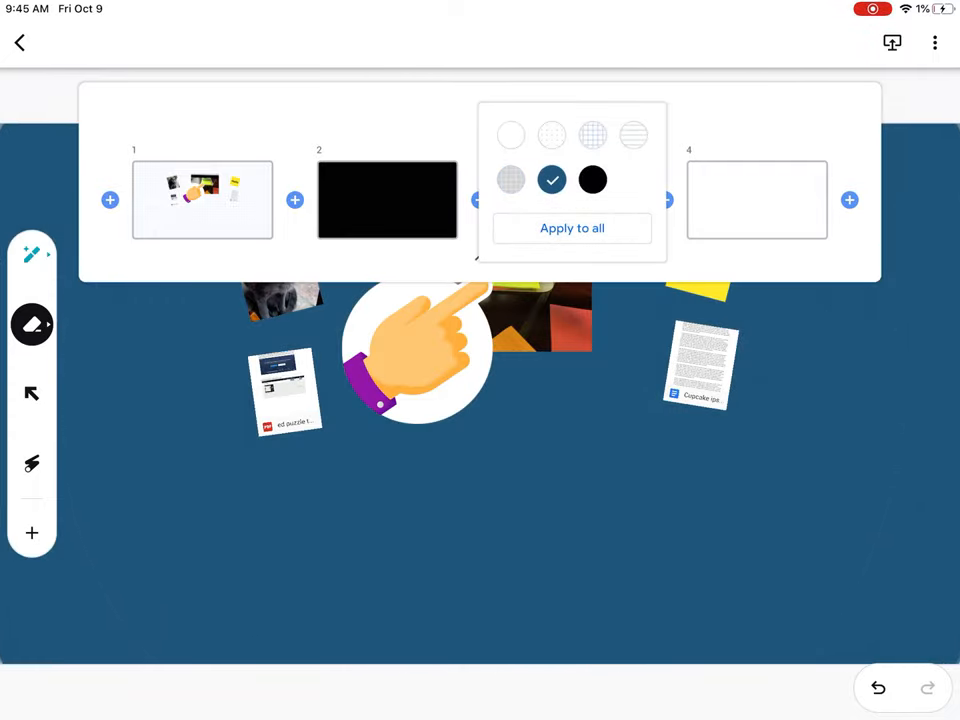
{"action": "left_click", "coordinate": [572, 228]}
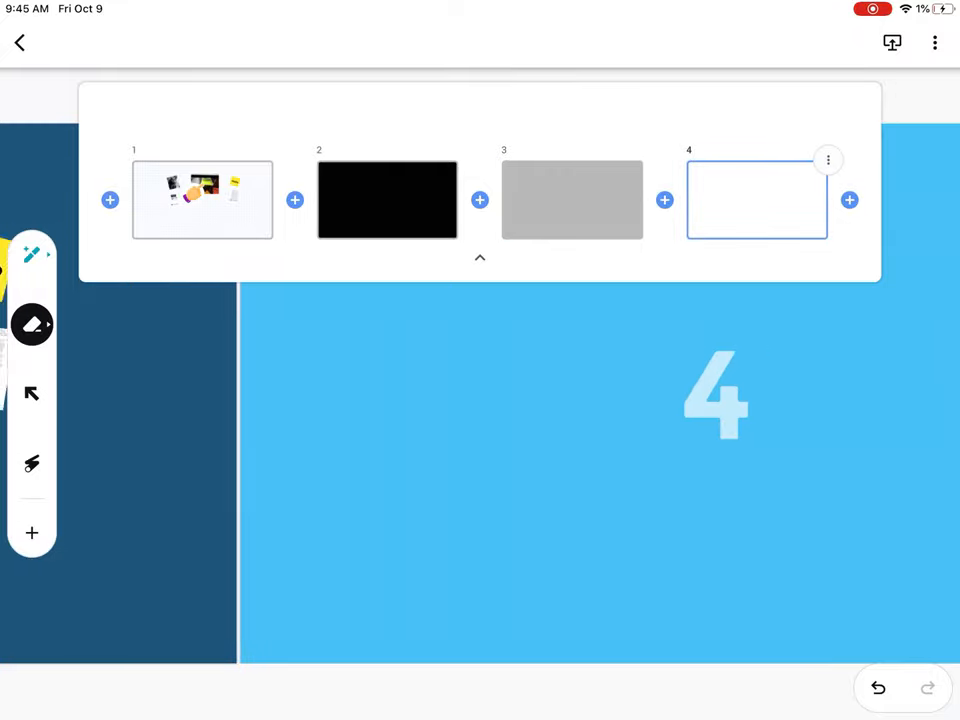
Leave the frame overview and set the pen to white for drawing on the dark blue frame
{"action": "left_click", "coordinate": [479, 258]}
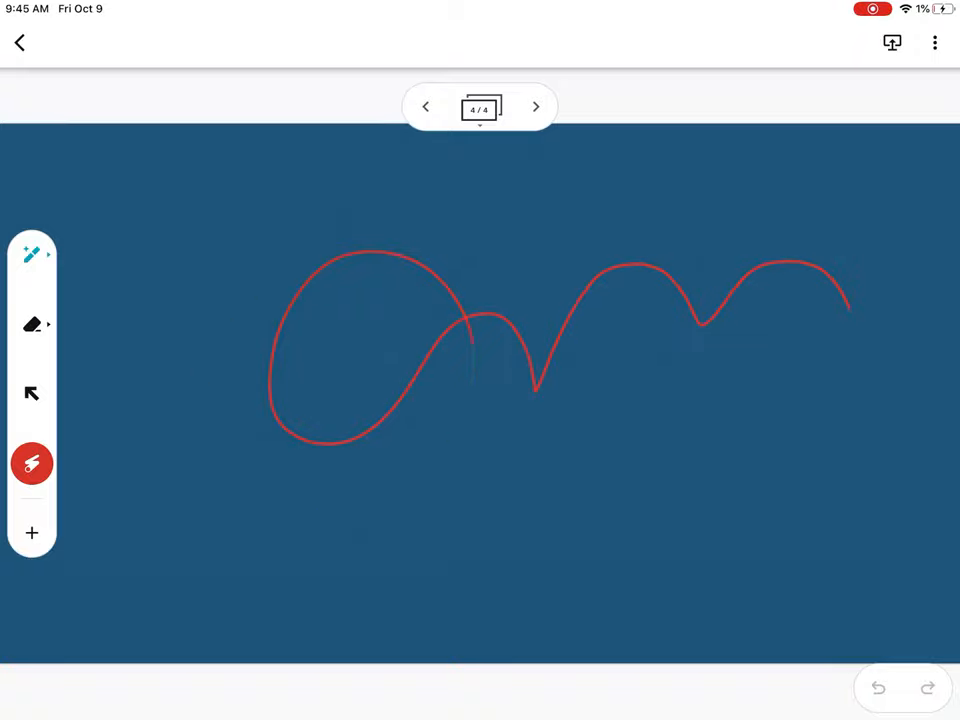
{"action": "left_click", "coordinate": [32, 254]}
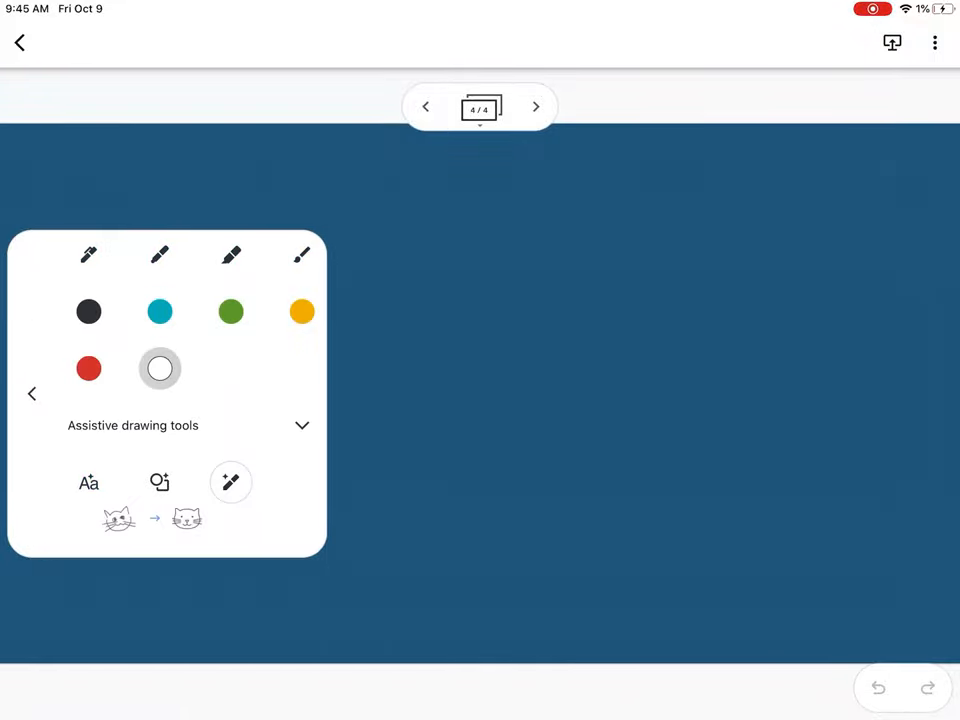
{"action": "left_click", "coordinate": [160, 255]}
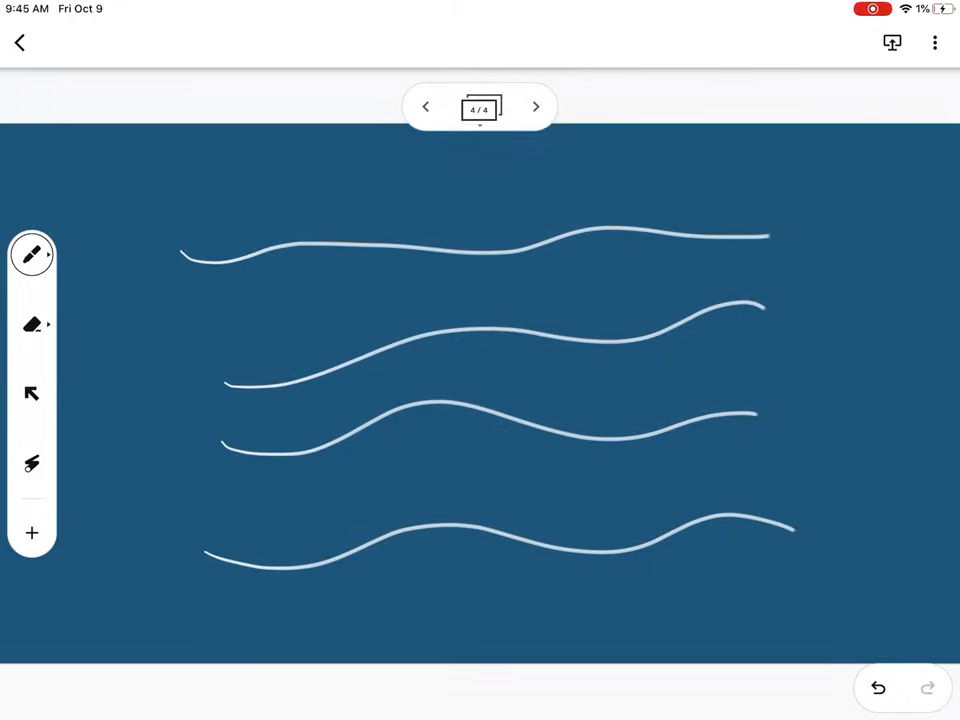
Check who the Jam is shared with in the Share dialog, then close it
{"action": "left_click", "coordinate": [934, 42]}
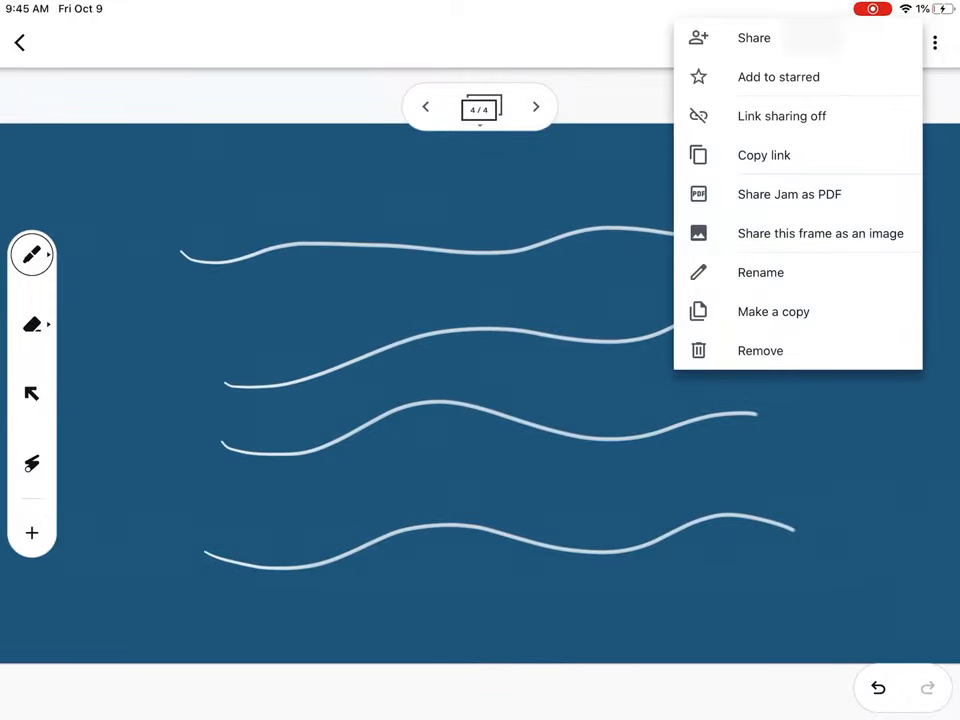
{"action": "left_click", "coordinate": [753, 37]}
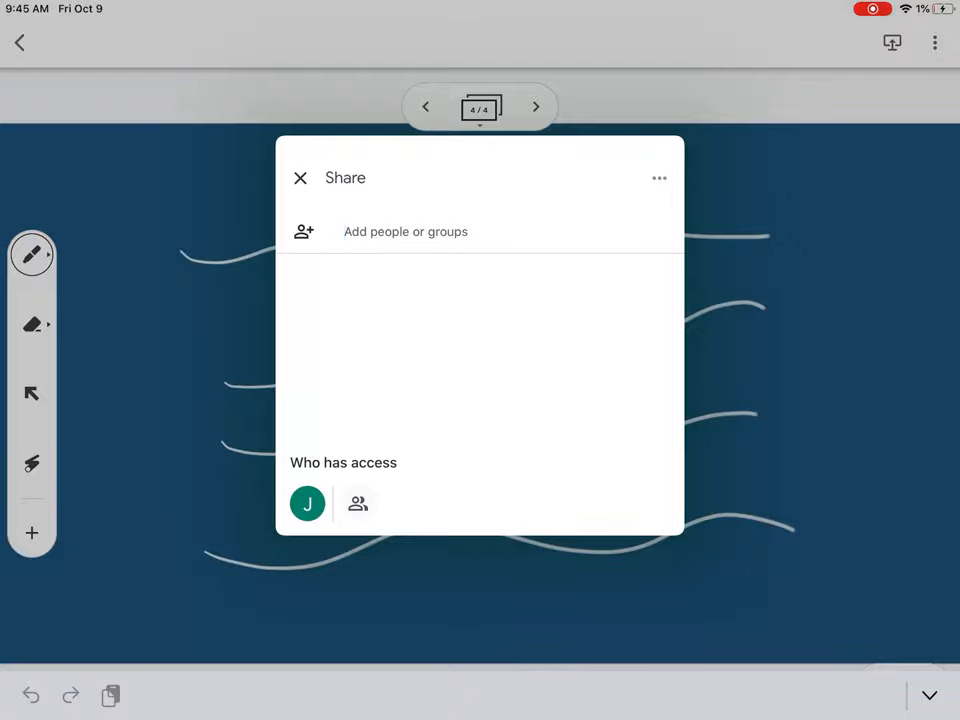
{"action": "left_click", "coordinate": [300, 178]}
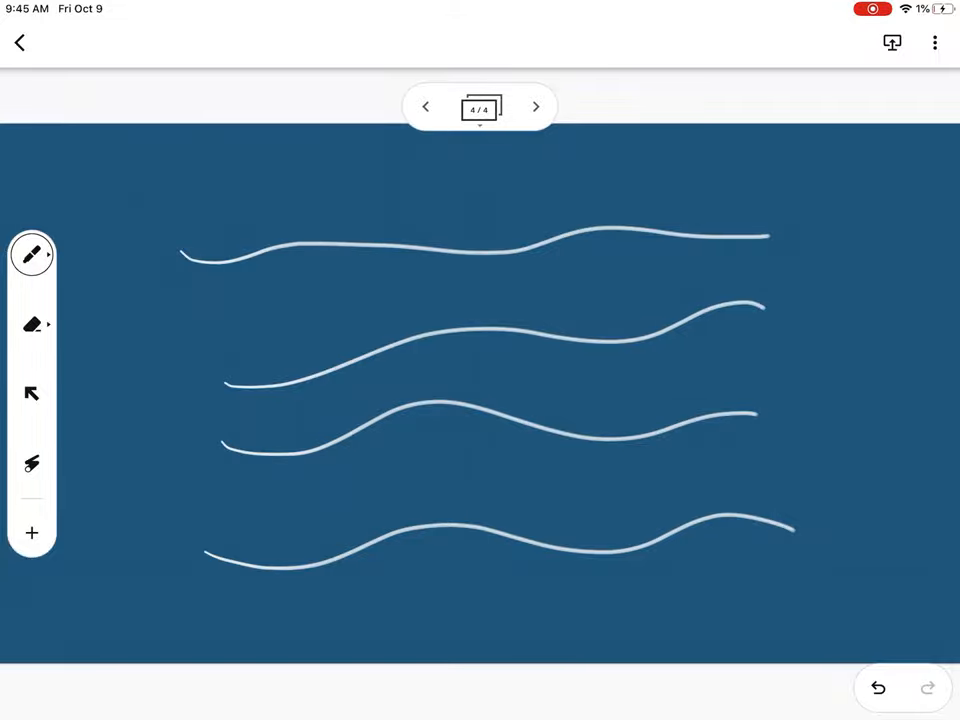
Go back to the Jam list and bring up the newest Jam's options
{"action": "left_click", "coordinate": [934, 42]}
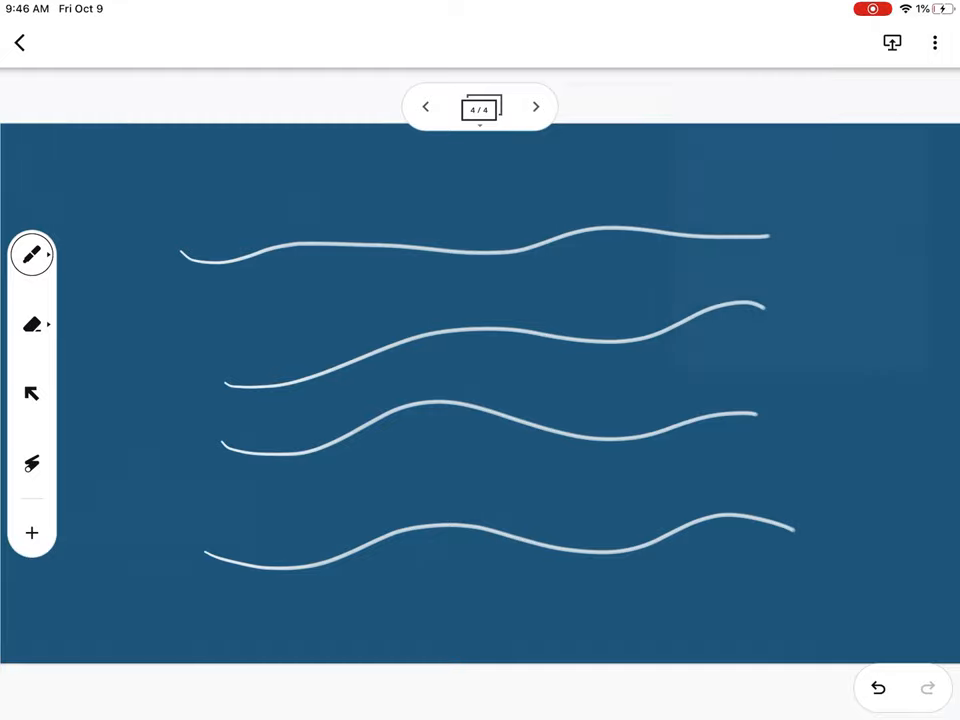
{"action": "left_click", "coordinate": [20, 42]}
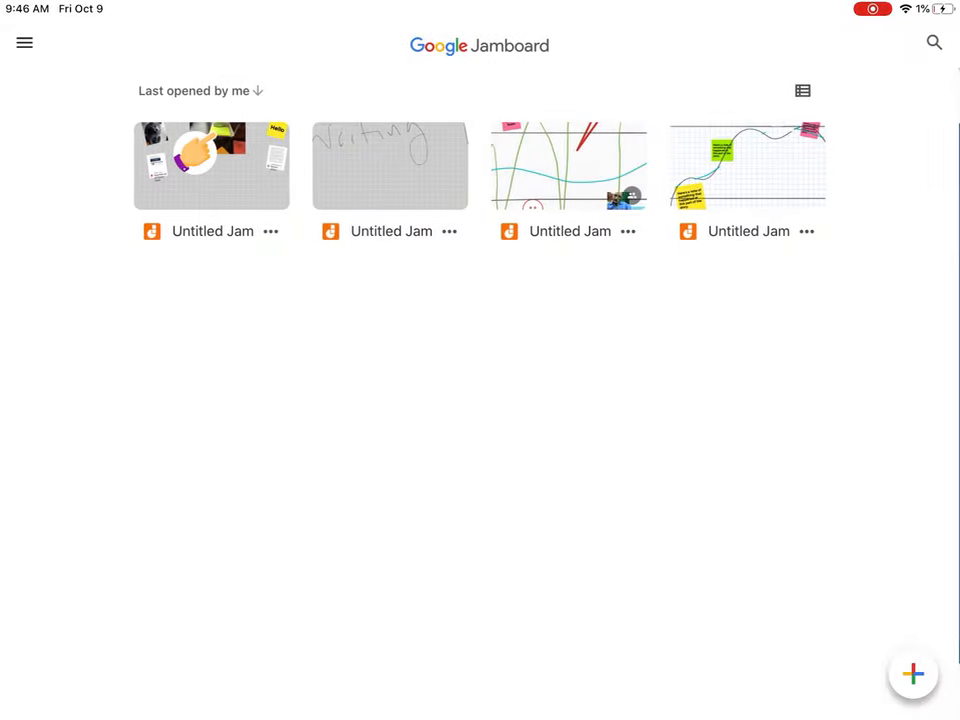
{"action": "left_click", "coordinate": [271, 231]}
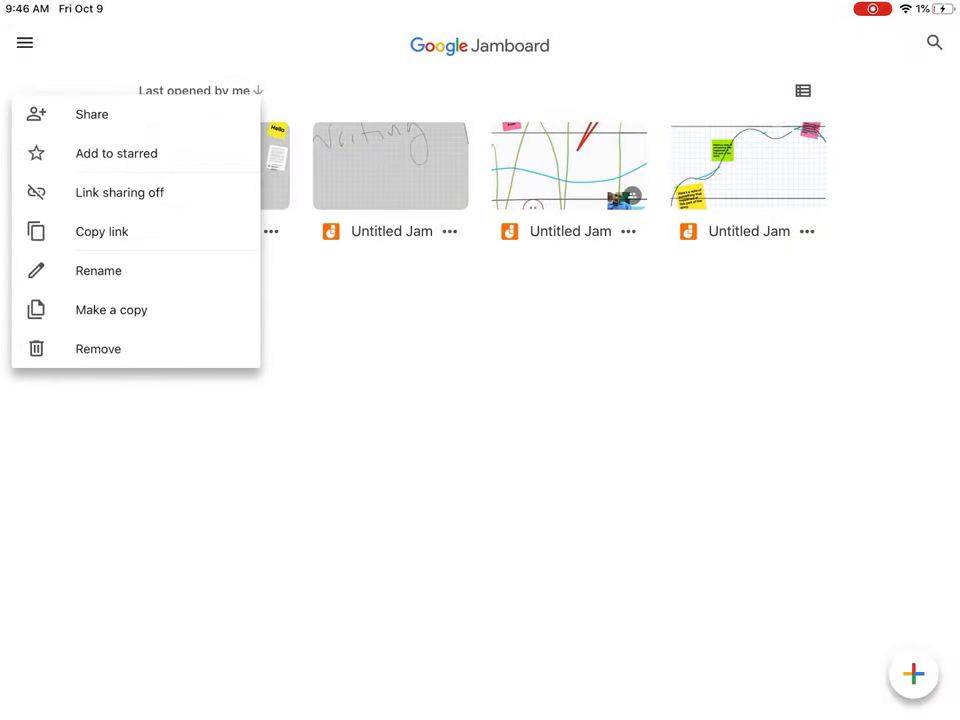